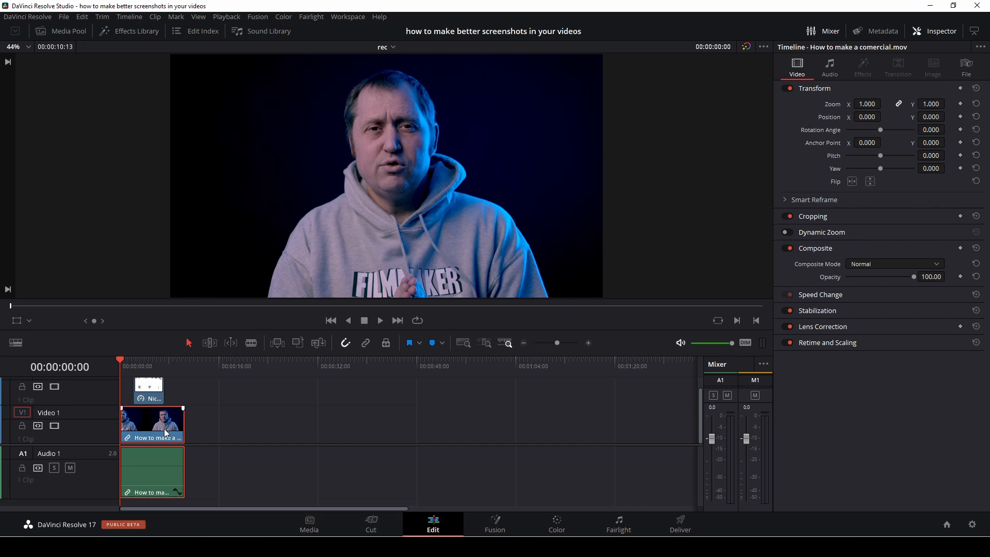
{"action": "mouse_move", "coordinate": [151, 402]}
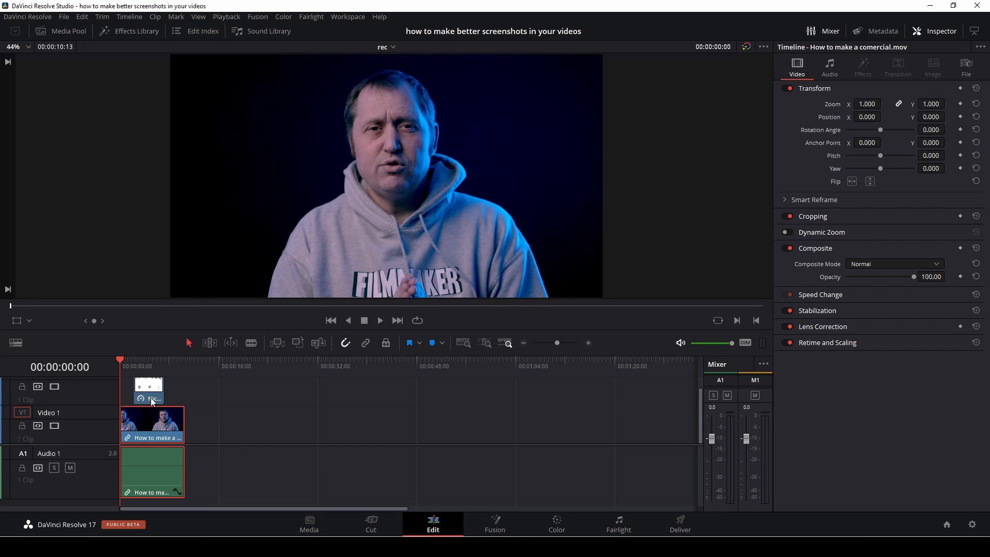
Step: Select the Nice comment.JPG clip and scale it to Zoom 0.580 in the Inspector
{"action": "left_click", "coordinate": [148, 389]}
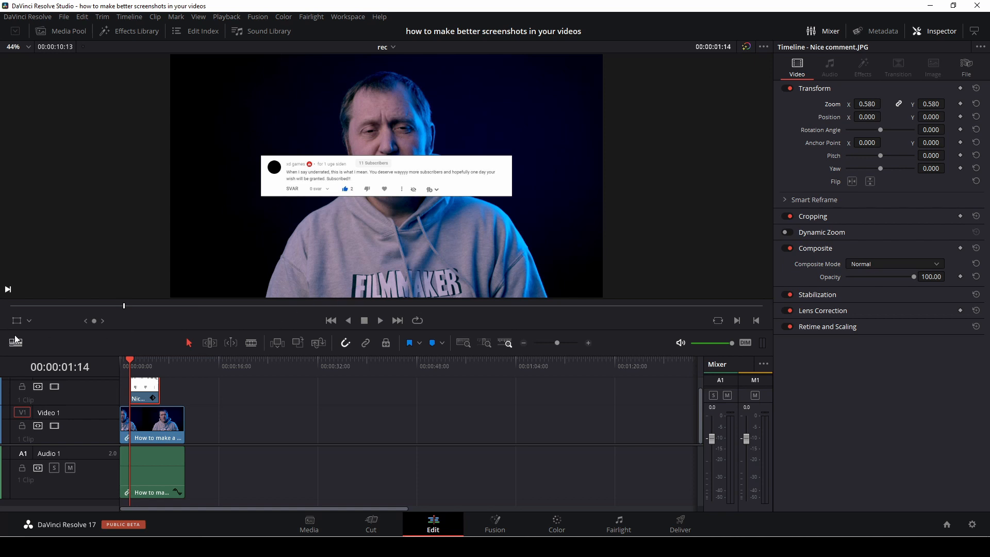
Step: With the transform overlay on, drag the comment screenshot to the bottom centre of frame
{"action": "left_click", "coordinate": [17, 321]}
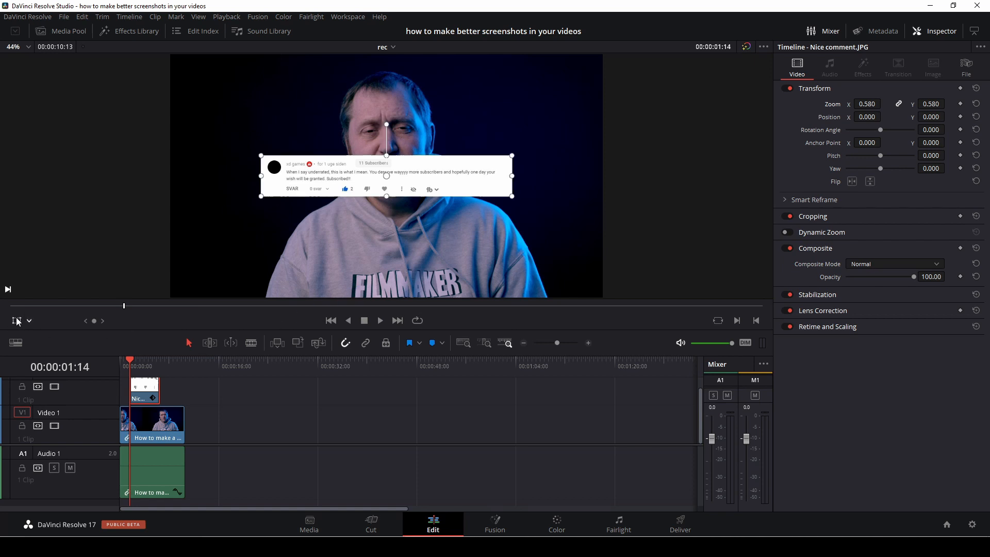
{"action": "left_click_drag", "start_coordinate": [386, 175], "coordinate": [480, 246]}
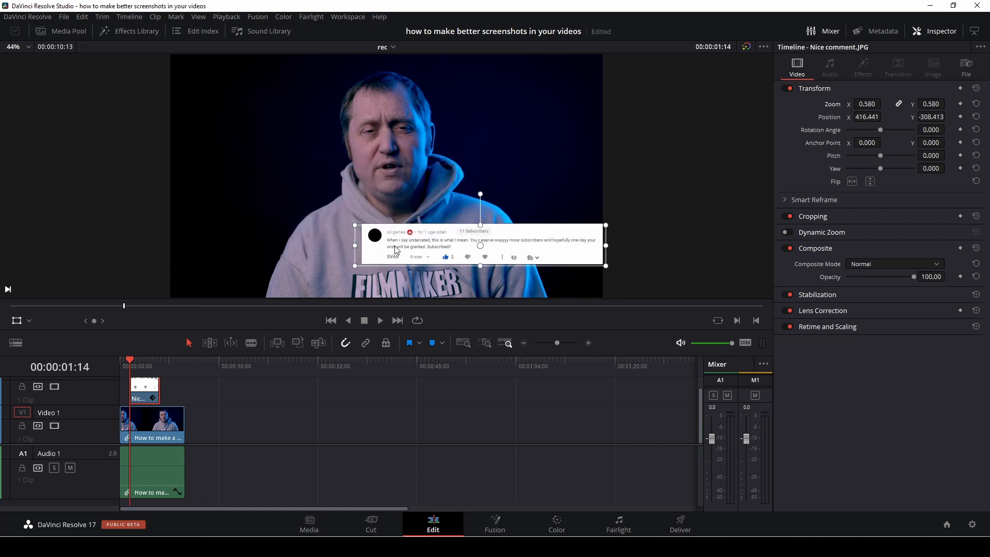
{"action": "left_click_drag", "start_coordinate": [480, 245], "coordinate": [398, 257]}
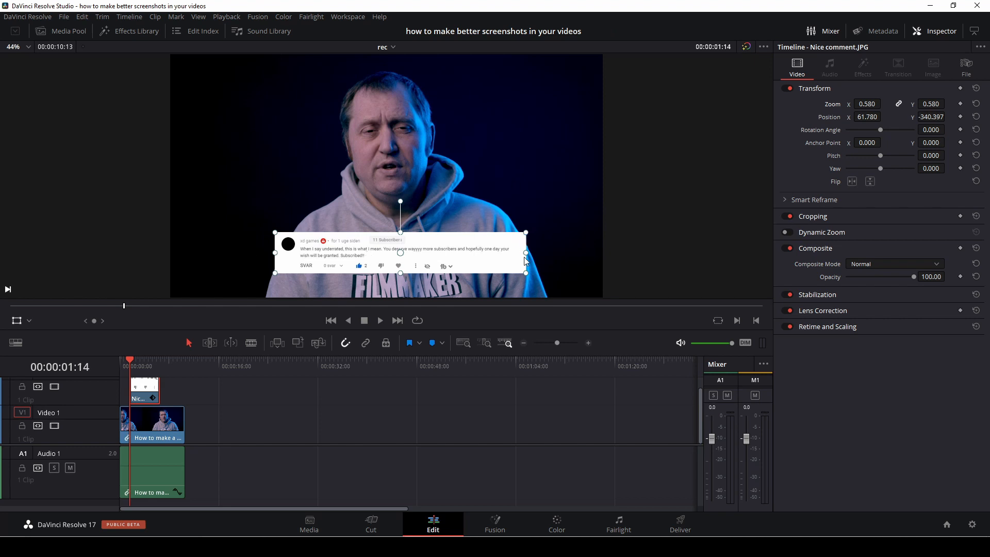
{"action": "mouse_move", "coordinate": [911, 118]}
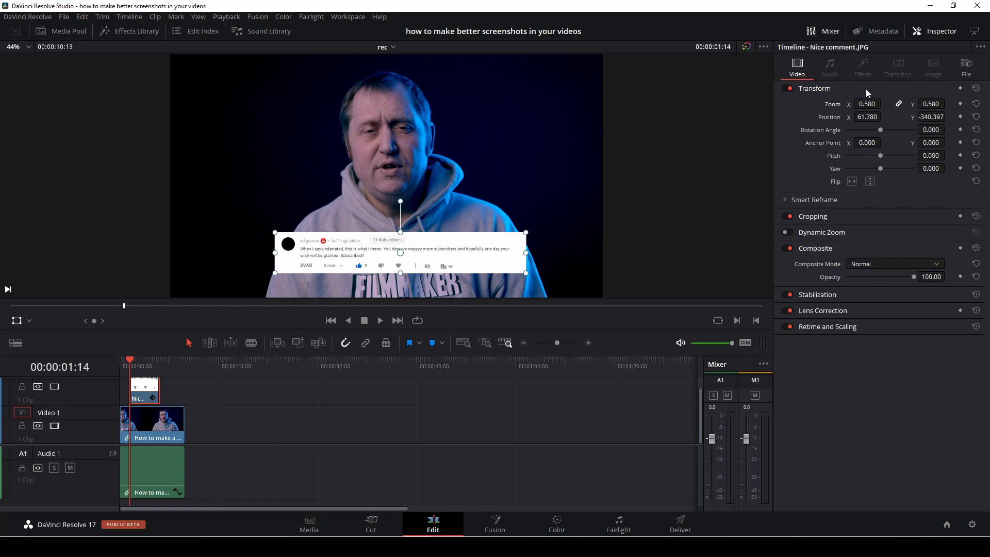
{"action": "mouse_move", "coordinate": [17, 321]}
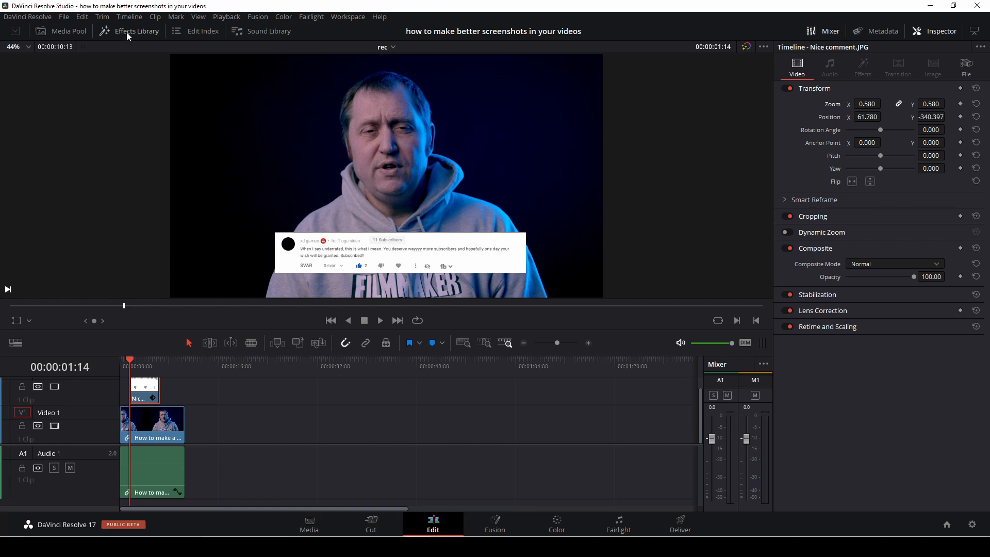
Step: Browse the Effects Library's Video Transitions and search for 'zoom'
{"action": "left_click", "coordinate": [140, 31]}
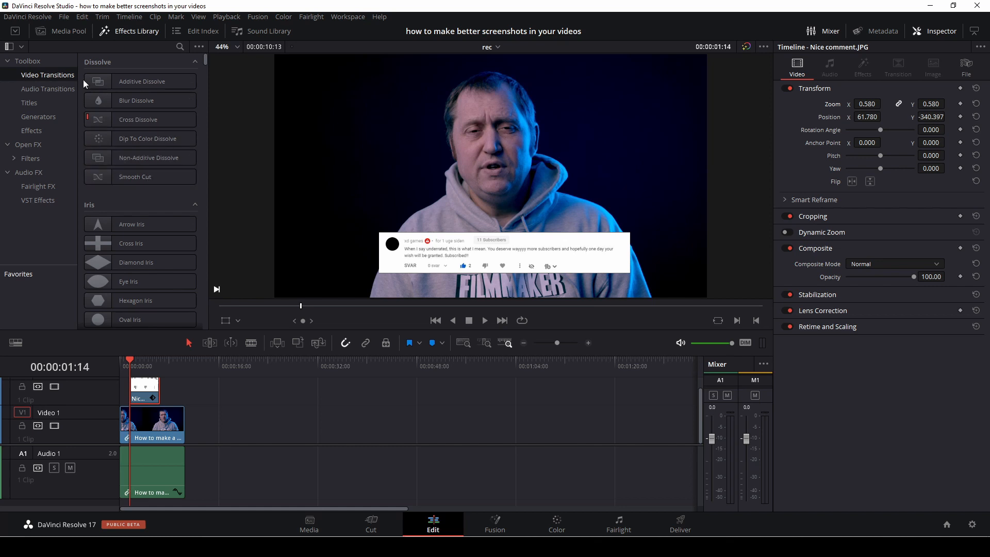
{"action": "scroll", "scroll_direction": "down", "scroll_amount": 3}
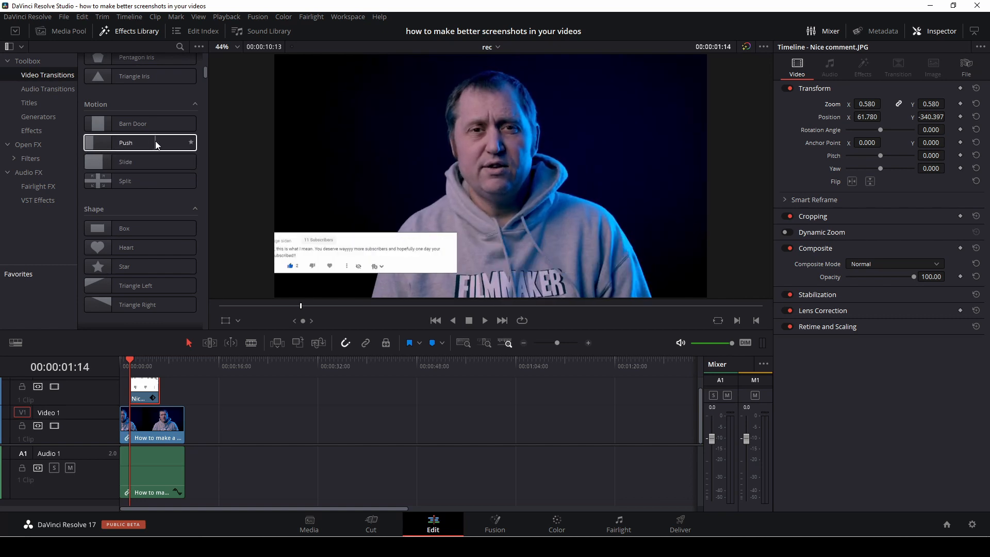
{"action": "scroll", "scroll_direction": "down", "scroll_amount": 3}
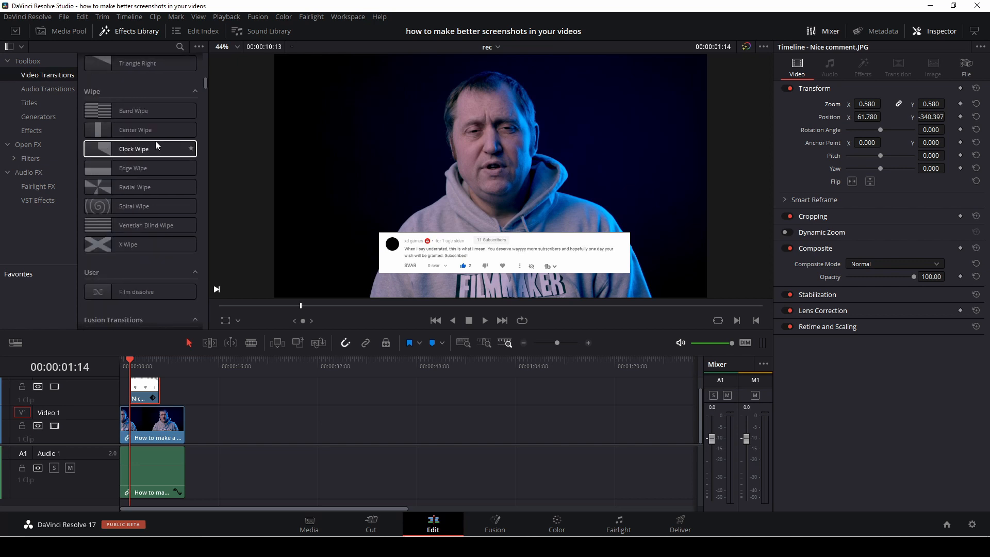
{"action": "scroll", "scroll_direction": "down", "scroll_amount": 3}
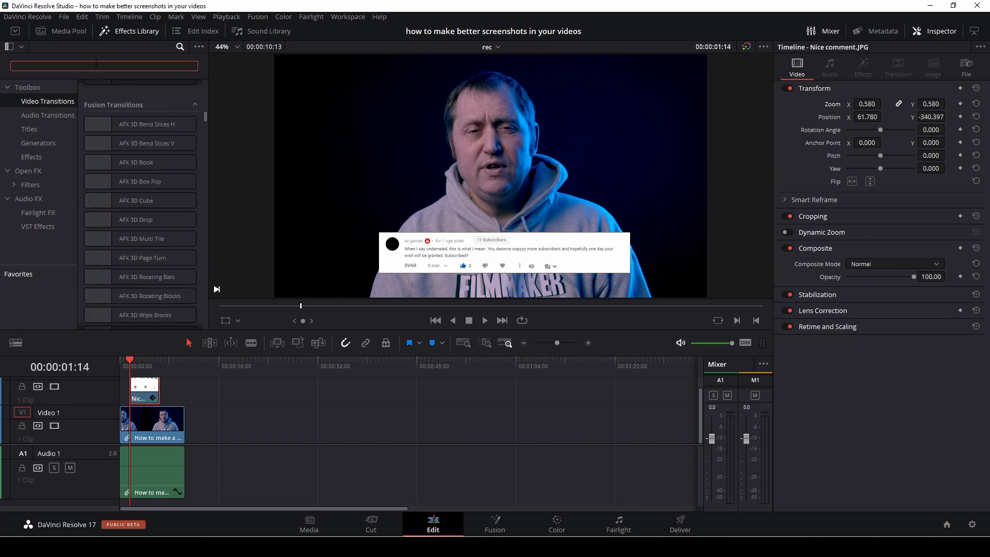
{"action": "type", "text": "xo"}
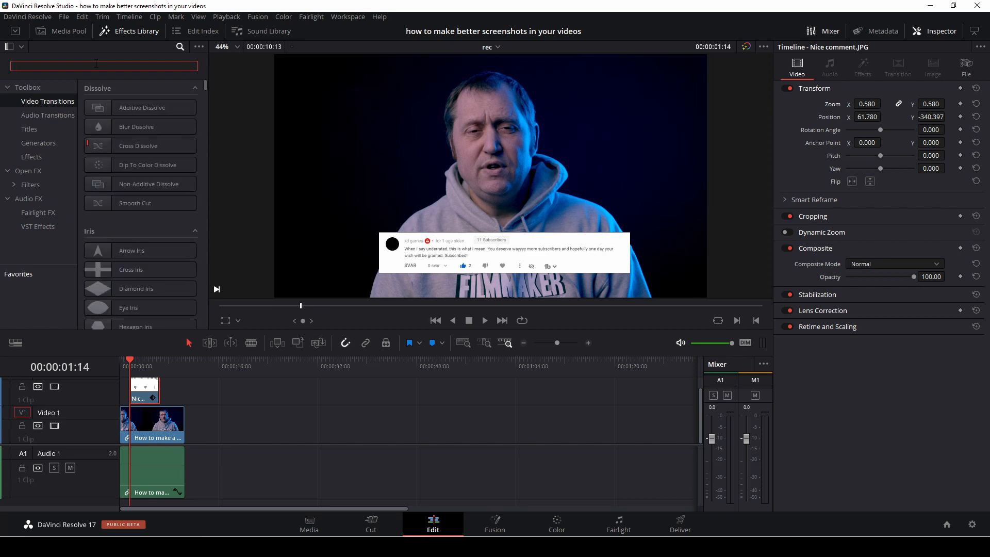
{"action": "type", "text": "zoom"}
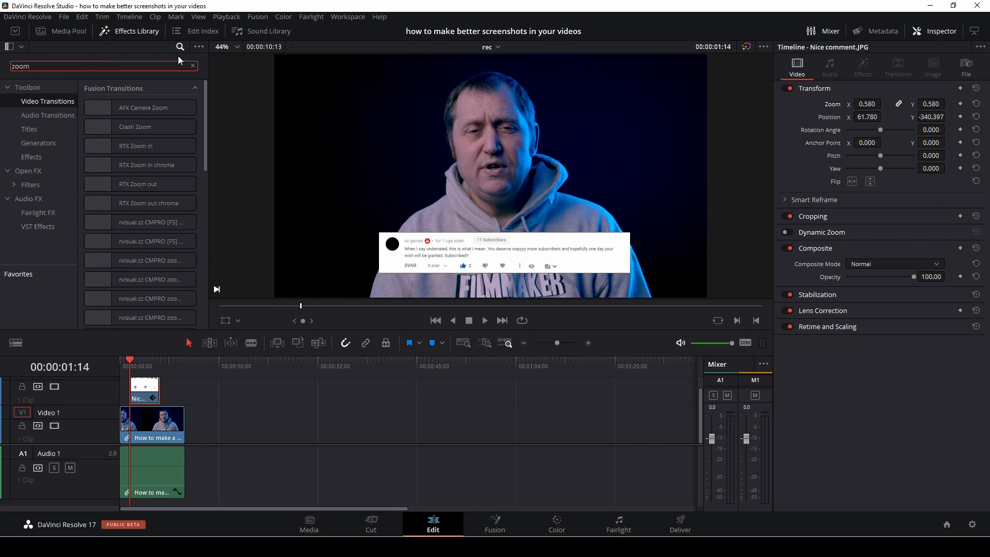
Step: Drag Crash Zoom onto the head of the Nice comment.JPG clip on Video 2
{"action": "left_click", "coordinate": [140, 107]}
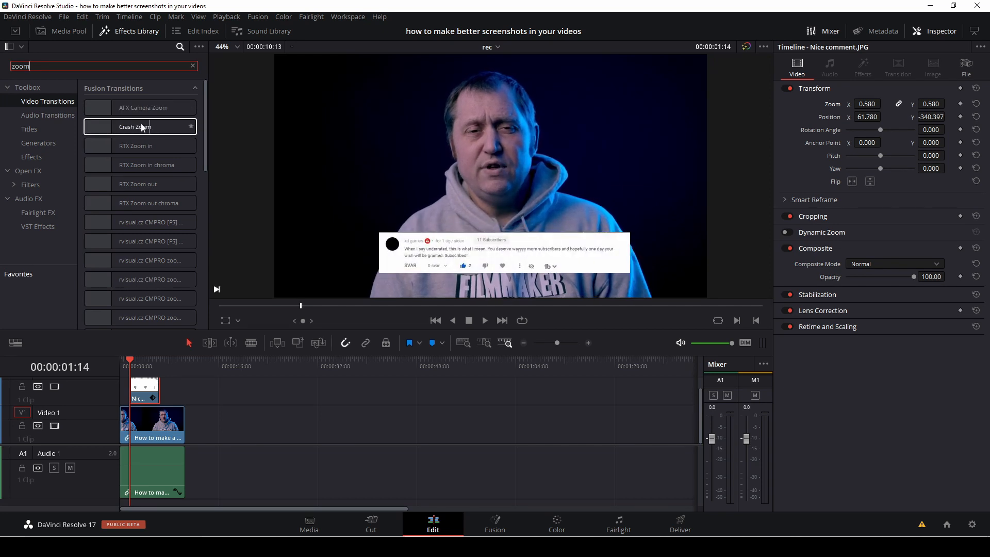
{"action": "left_click_drag", "start_coordinate": [140, 126], "coordinate": [167, 382]}
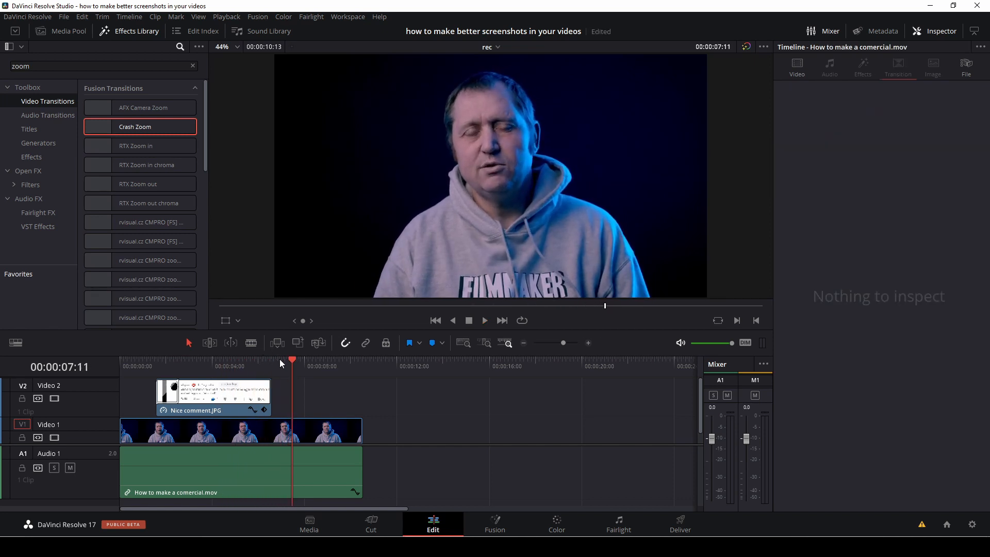
Step: Set the comment's Crash Zoom transition motion blur to 0.323
{"action": "left_click", "coordinate": [156, 366]}
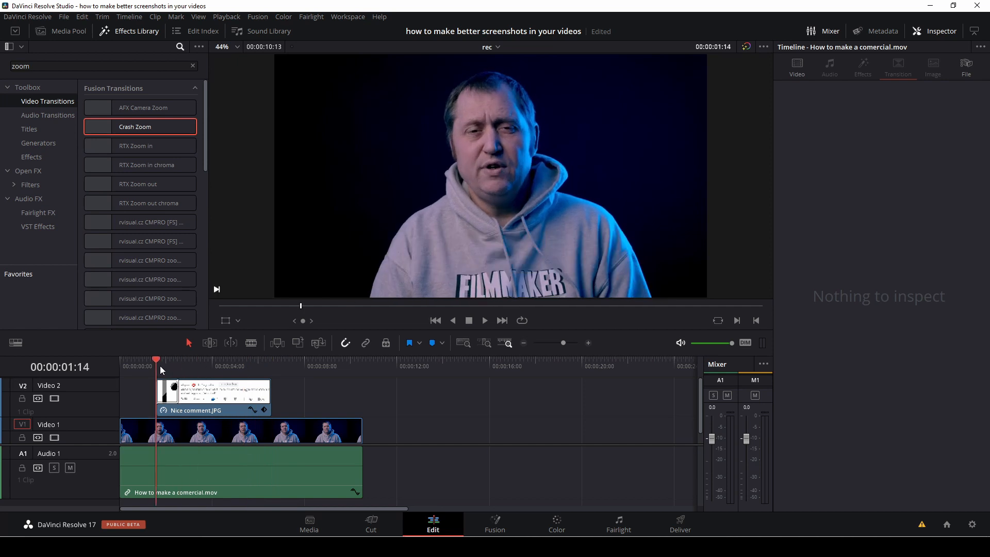
{"action": "left_click", "coordinate": [169, 392]}
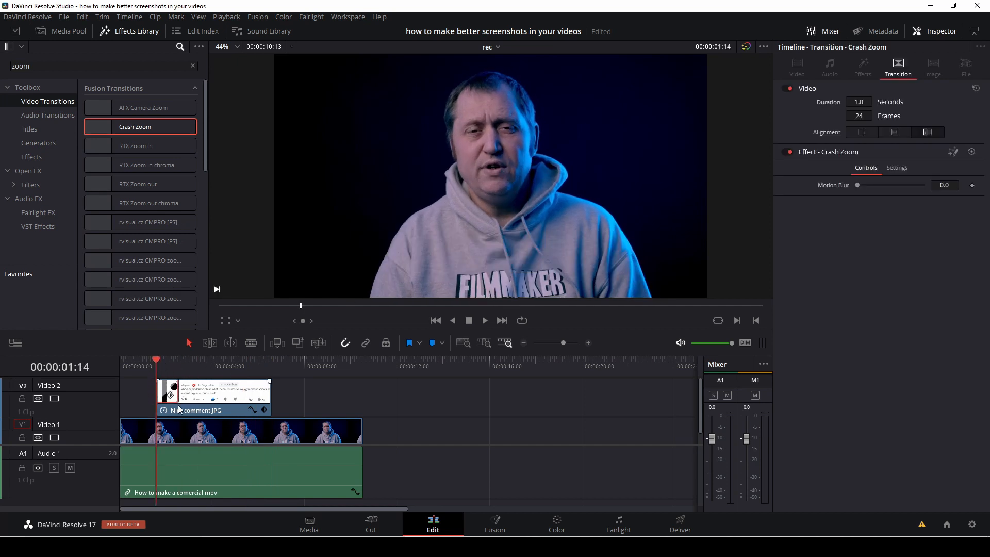
{"action": "mouse_move", "coordinate": [828, 282]}
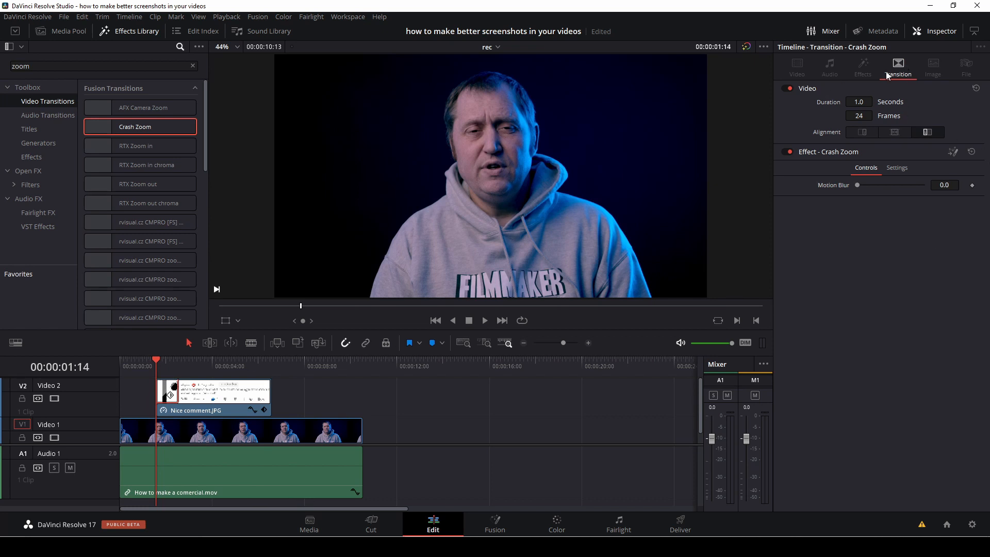
{"action": "mouse_move", "coordinate": [795, 66]}
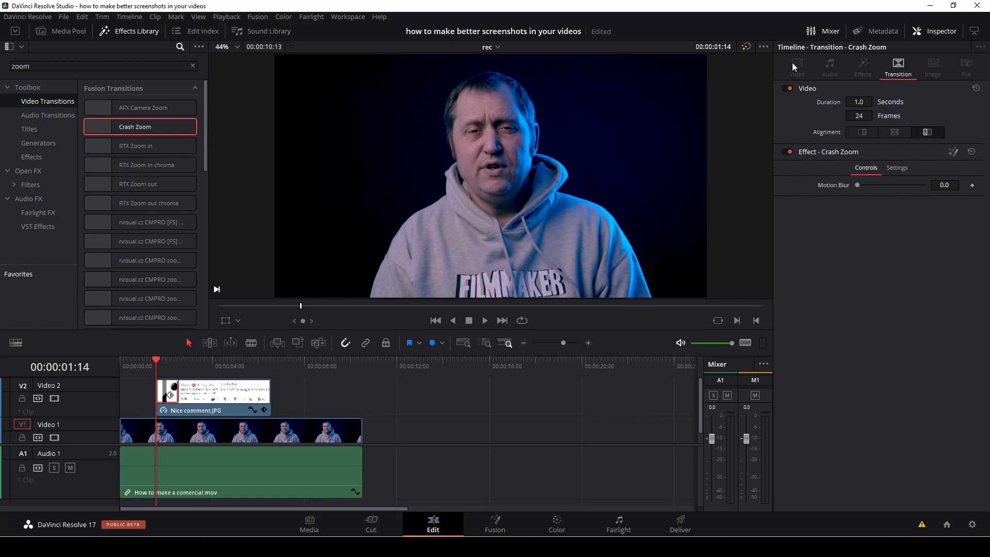
{"action": "mouse_move", "coordinate": [860, 61]}
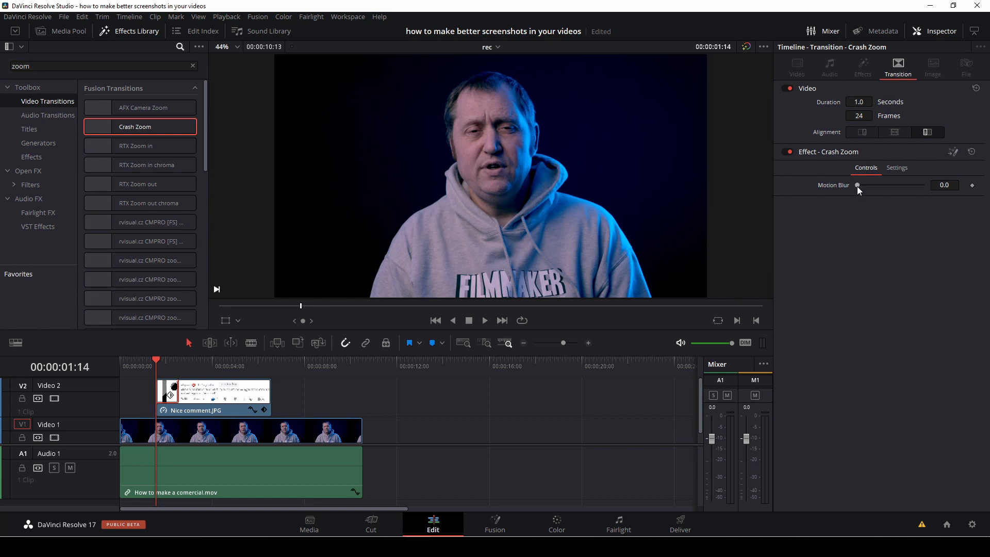
{"action": "left_click_drag", "start_coordinate": [857, 185], "coordinate": [865, 185]}
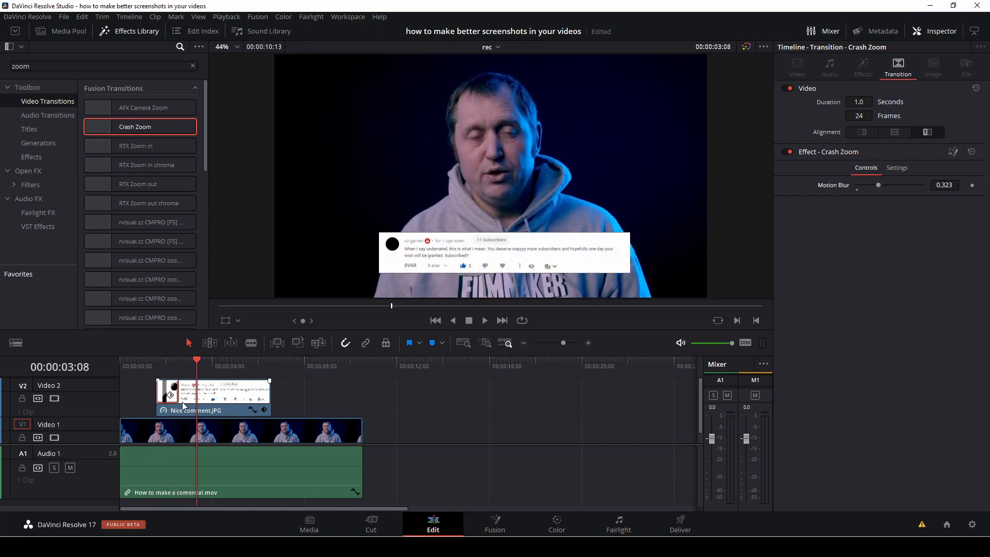
{"action": "left_click", "coordinate": [183, 394]}
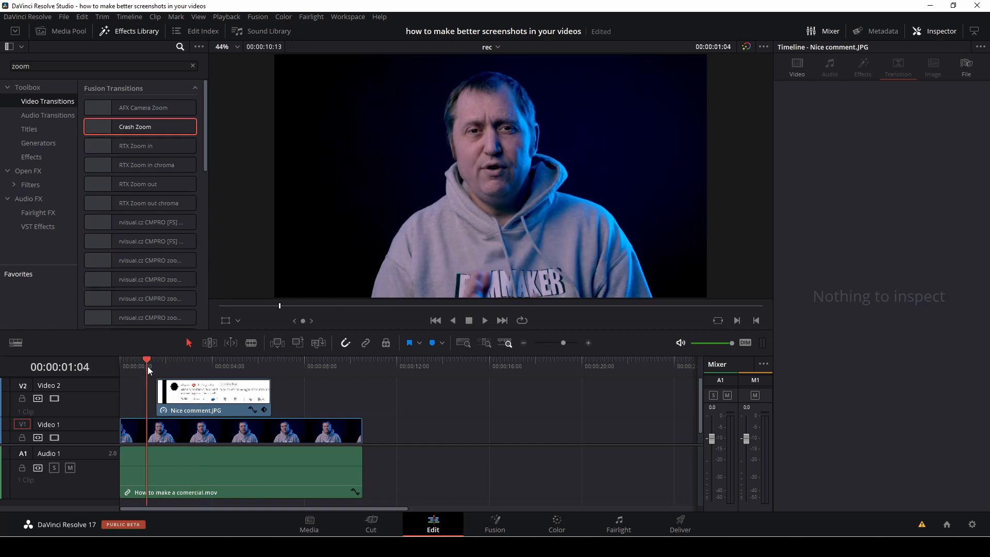
Step: Search the Effects Library for 'shad' and apply Drop Shadow to the comment clip
{"action": "left_click", "coordinate": [156, 362]}
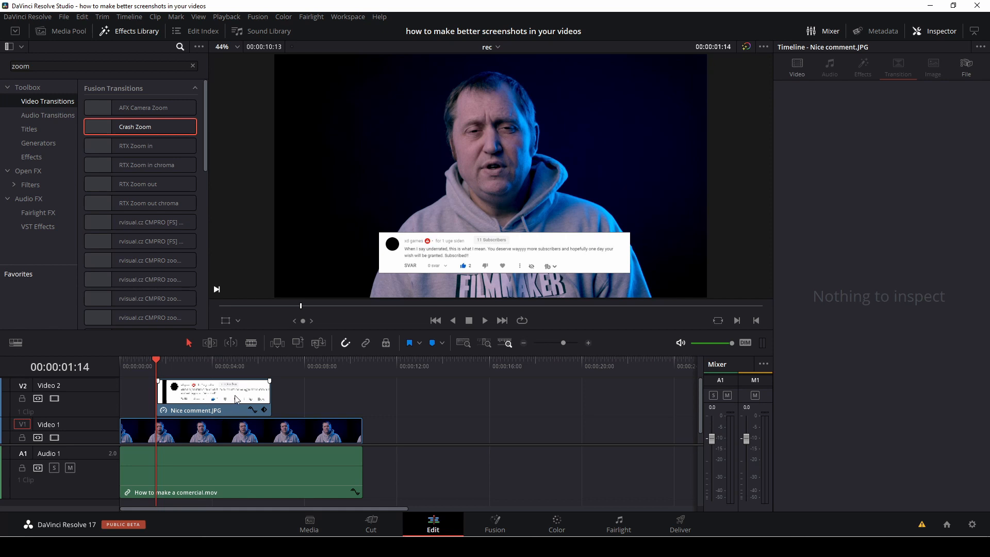
{"action": "mouse_move", "coordinate": [67, 118]}
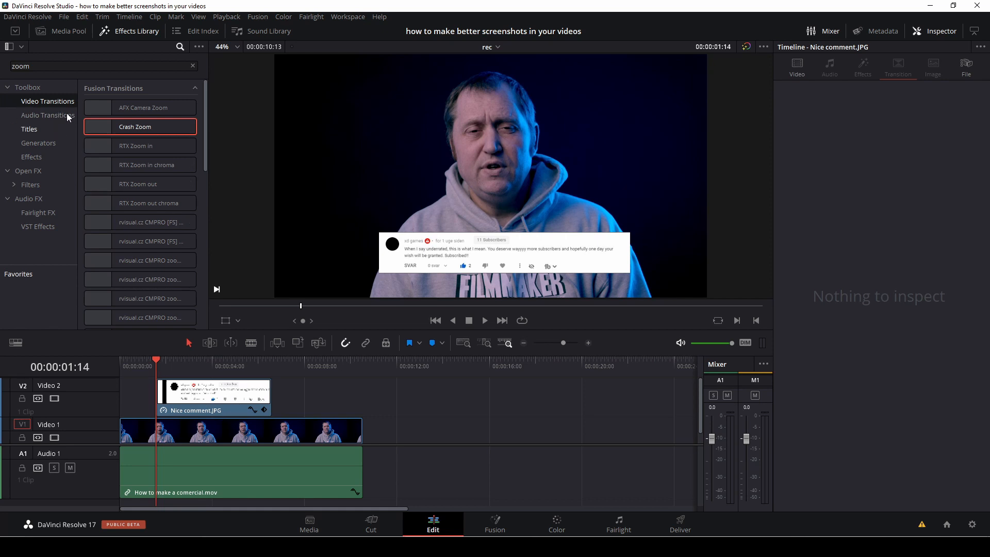
{"action": "left_click", "coordinate": [61, 31]}
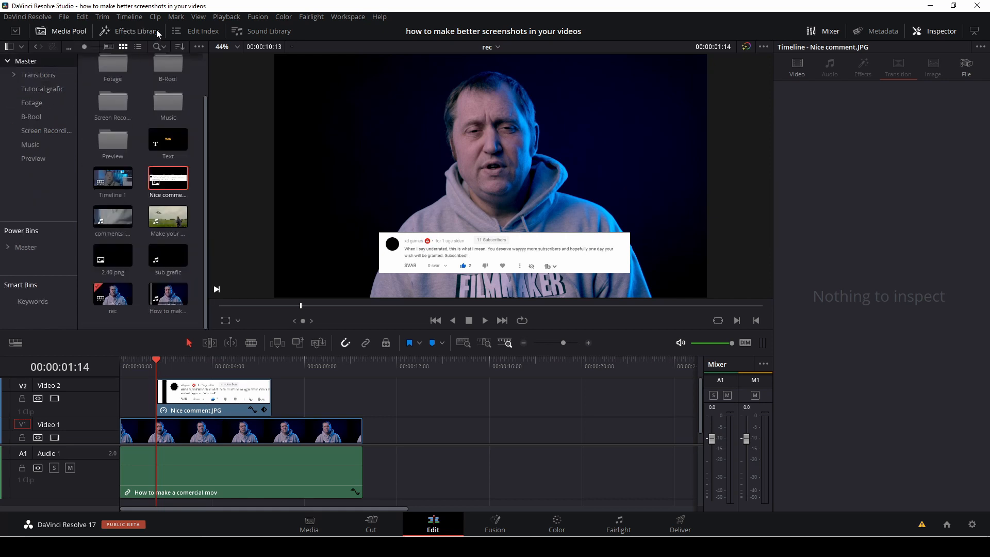
{"action": "left_click", "coordinate": [137, 31]}
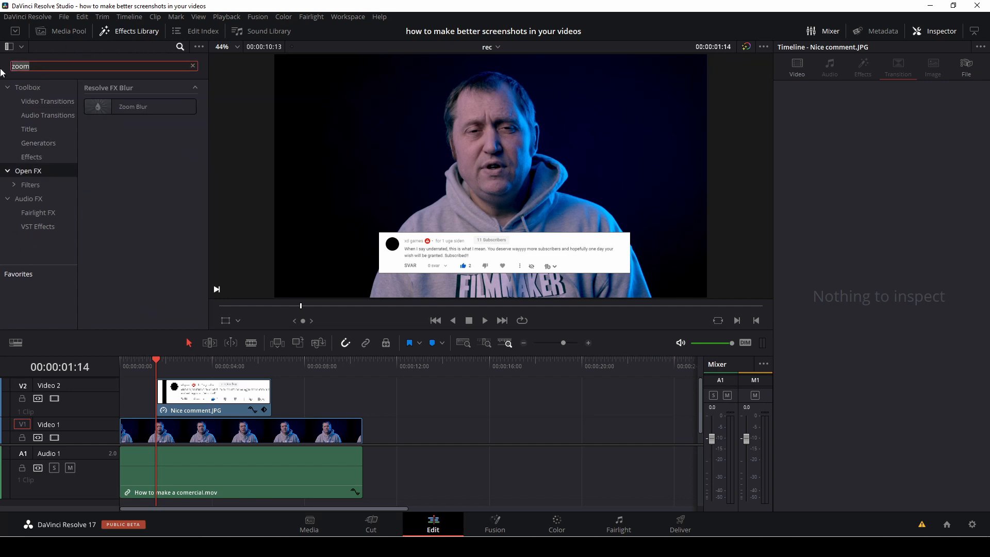
{"action": "left_click", "coordinate": [193, 66]}
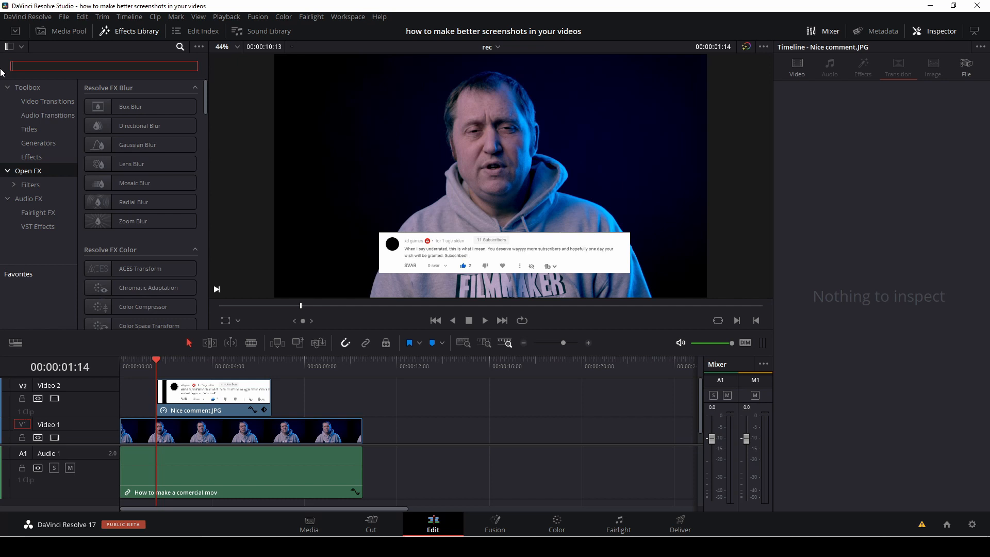
{"action": "type", "text": "s"}
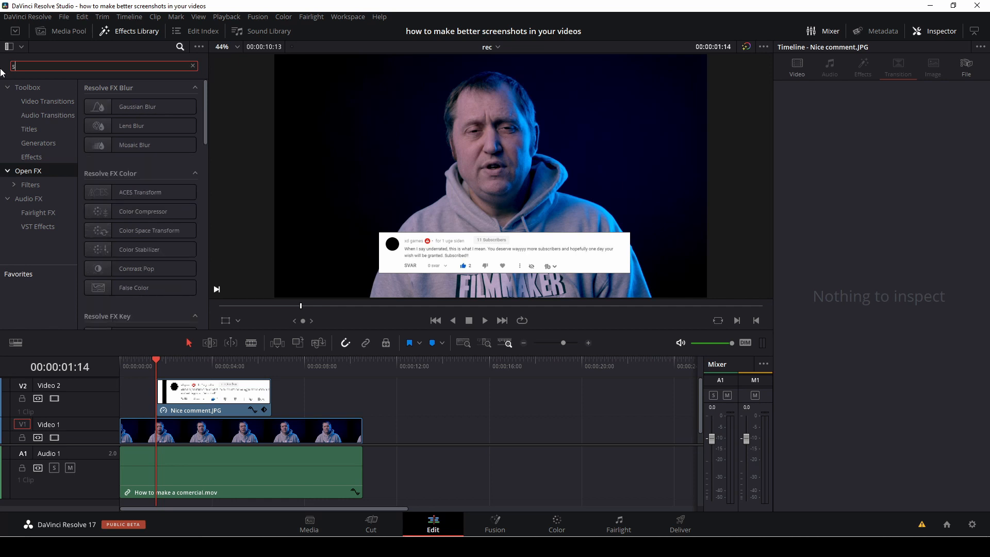
{"action": "type", "text": "had"}
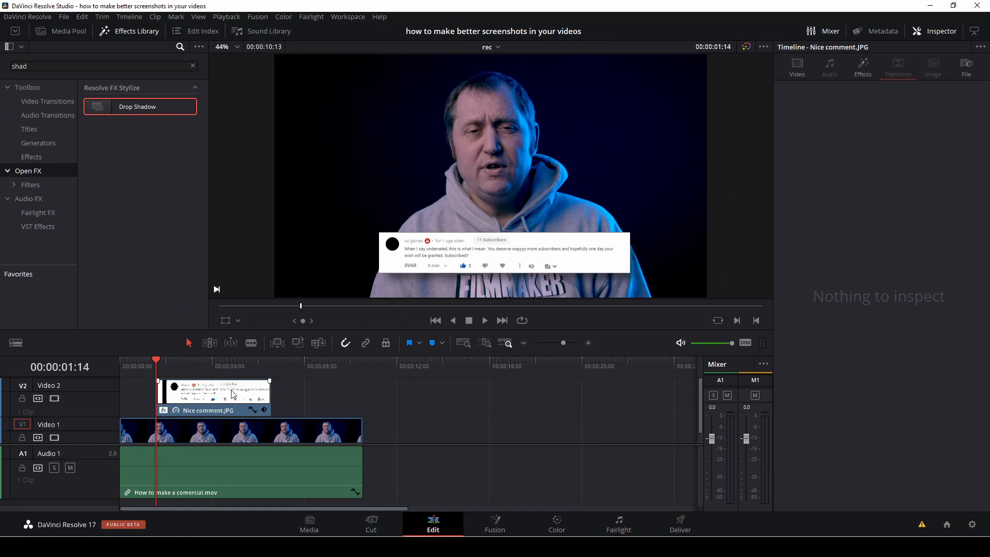
Step: Set the comment's Drop Shadow to angle 48.8, strength 0.814 and blur 0.666
{"action": "left_click", "coordinate": [214, 397]}
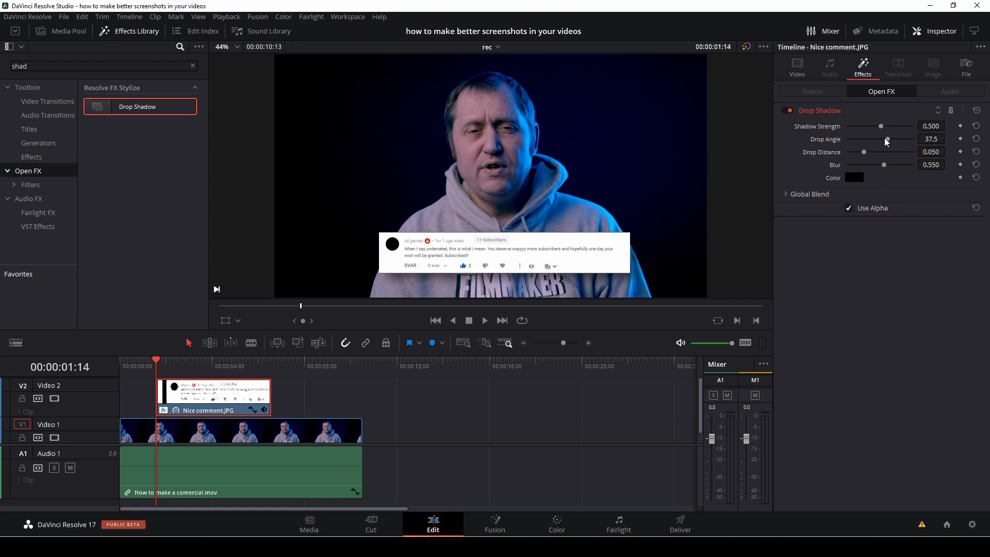
{"action": "left_click_drag", "start_coordinate": [884, 139], "coordinate": [891, 138]}
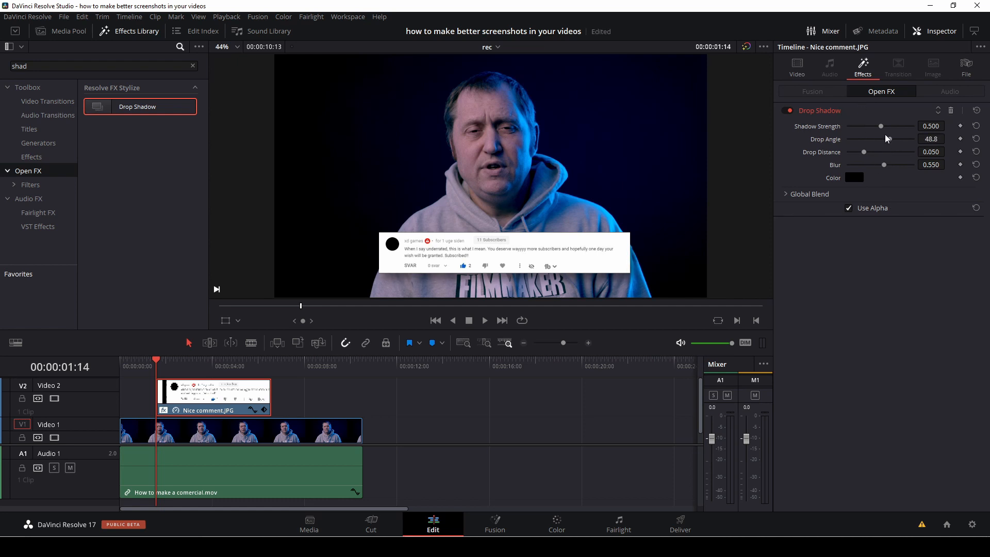
{"action": "left_click_drag", "start_coordinate": [880, 126], "coordinate": [891, 126]}
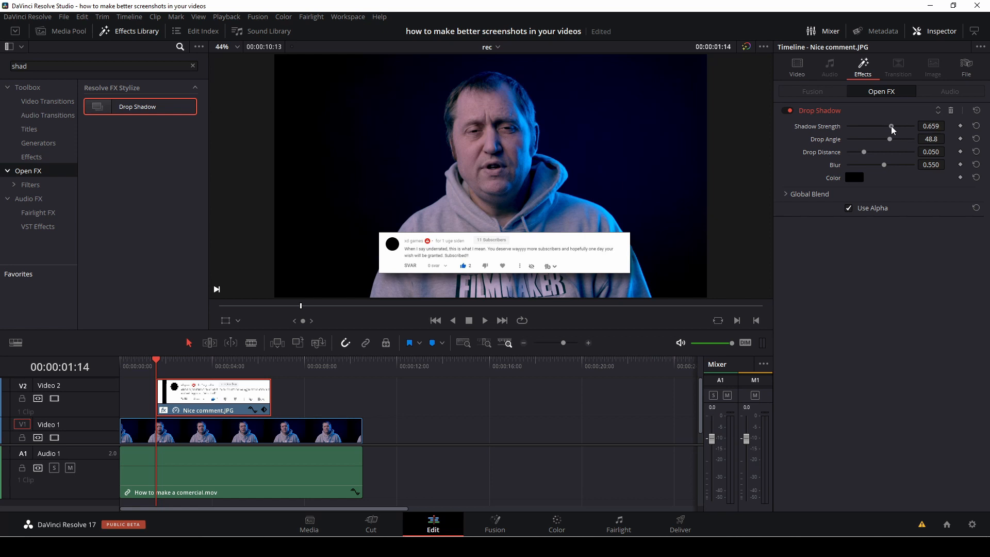
{"action": "mouse_move", "coordinate": [885, 167]}
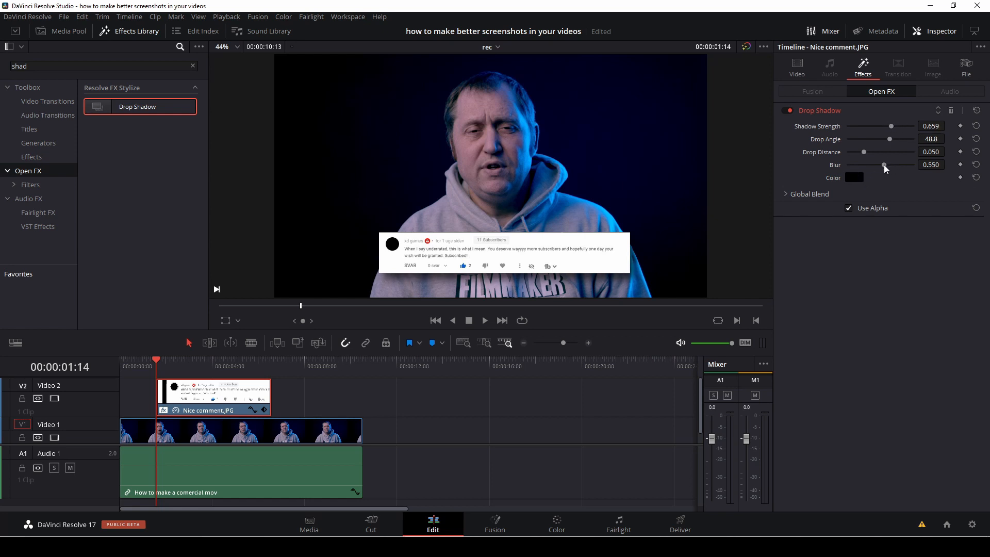
{"action": "left_click_drag", "start_coordinate": [884, 165], "coordinate": [892, 165]}
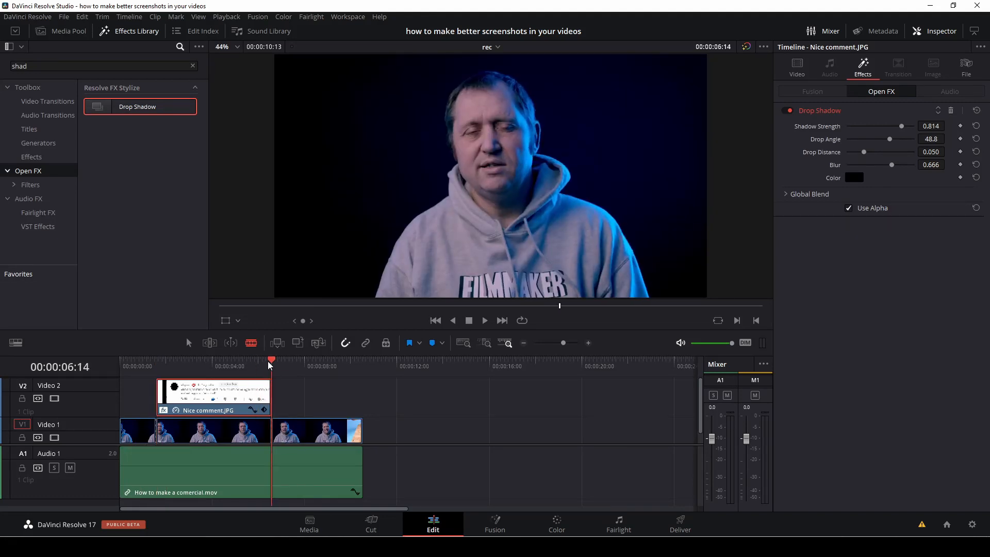
Step: Blade the Video 1 footage at the comment's edges, select the middle piece, and open Color
{"action": "left_click", "coordinate": [171, 360]}
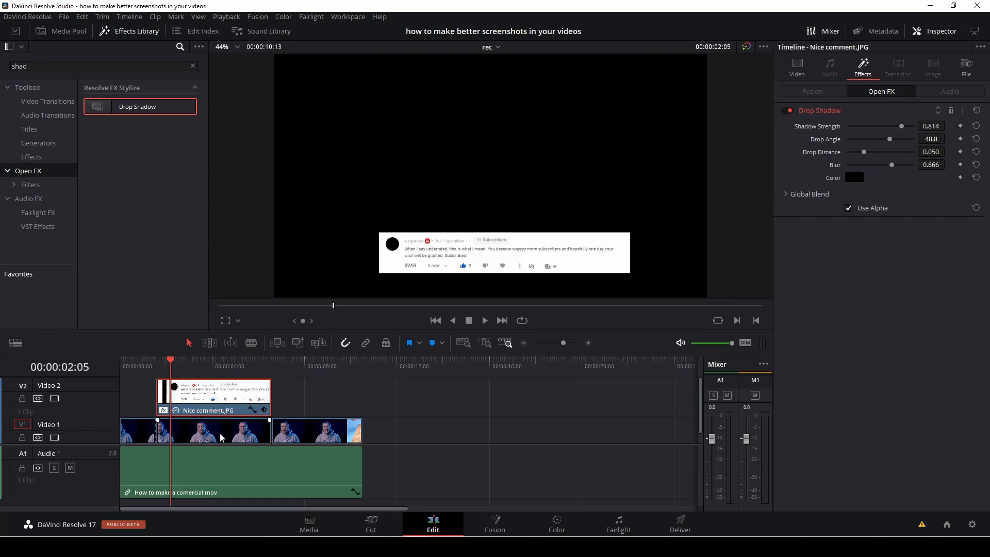
{"action": "left_click", "coordinate": [214, 431]}
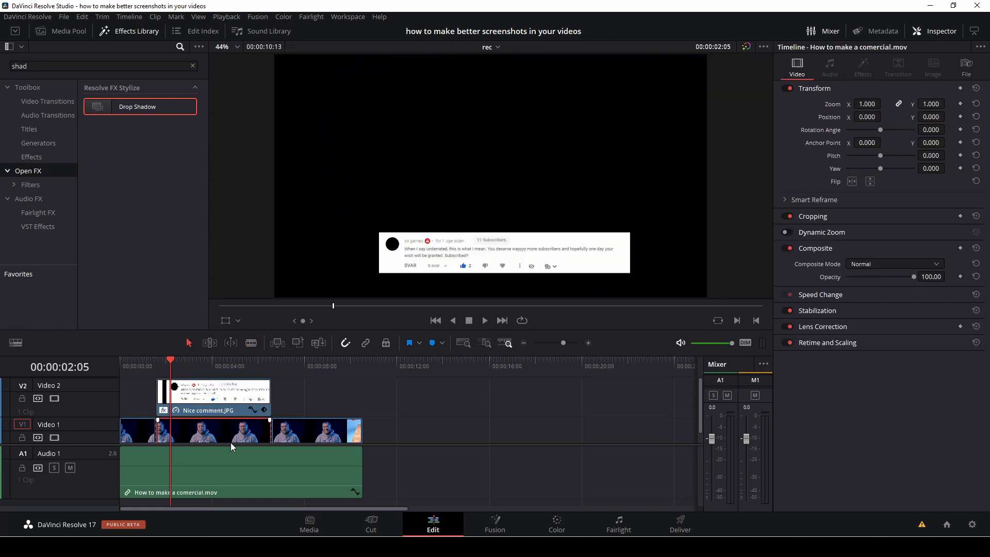
{"action": "left_click", "coordinate": [556, 523]}
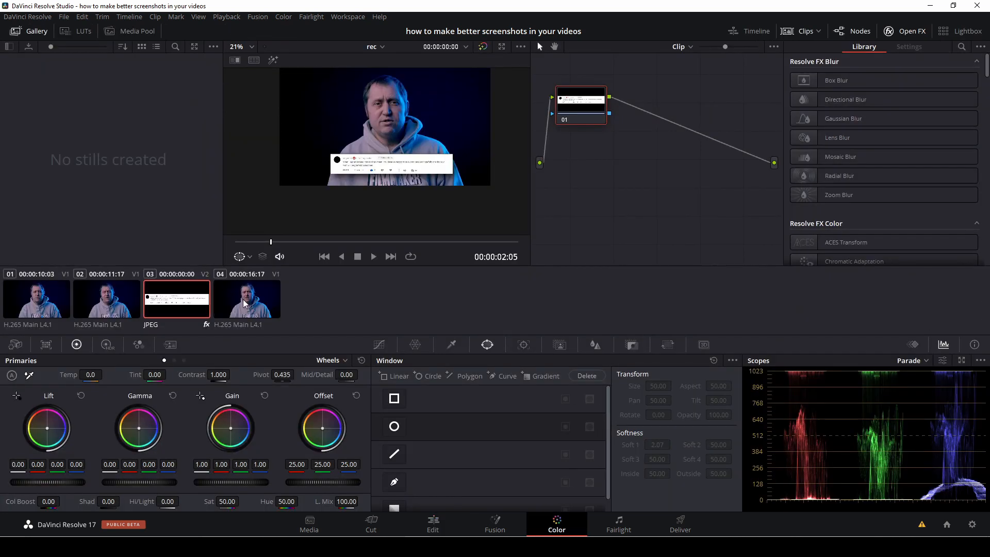
Step: Blur footage clip 02 with radius about 0.89, then return to the Edit page
{"action": "left_click", "coordinate": [106, 299]}
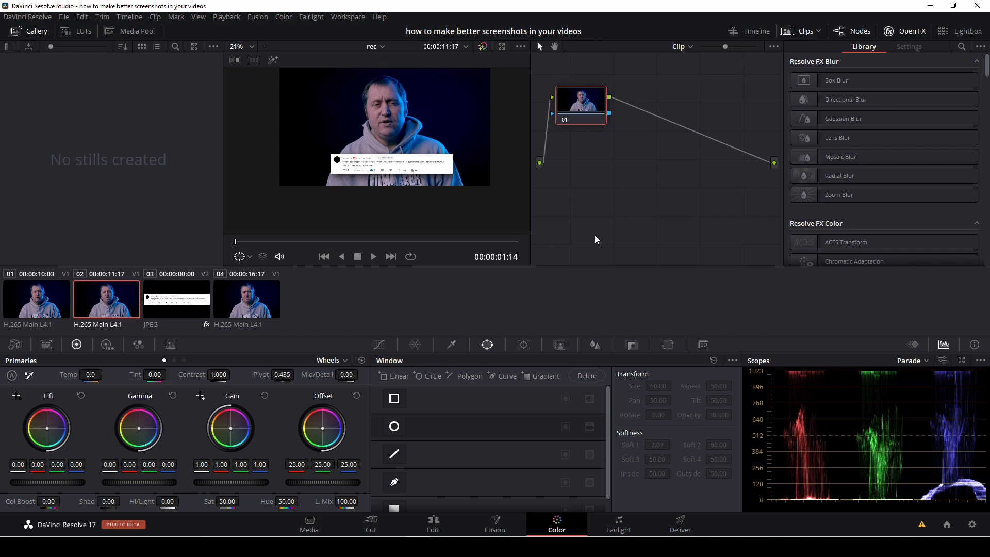
{"action": "mouse_move", "coordinate": [468, 296]}
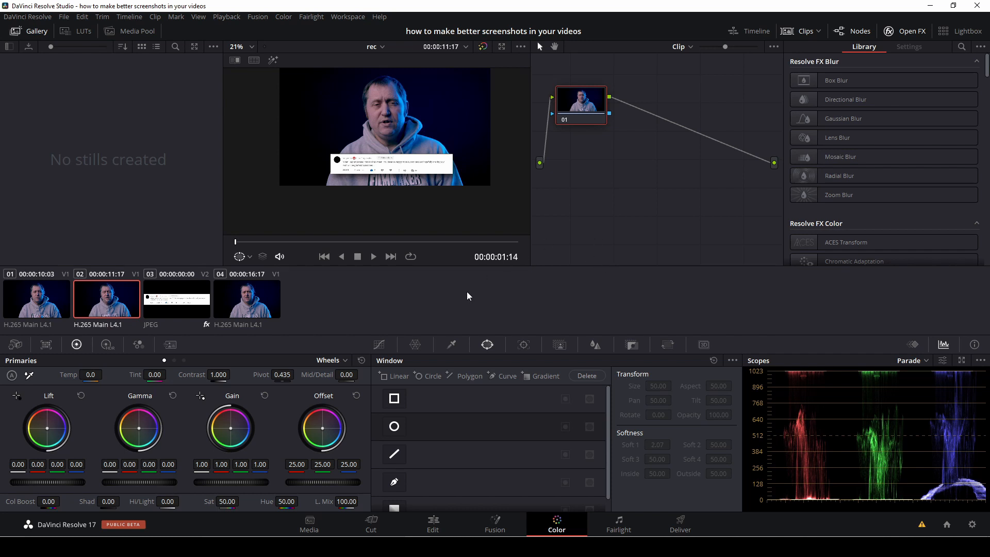
{"action": "mouse_move", "coordinate": [392, 364]}
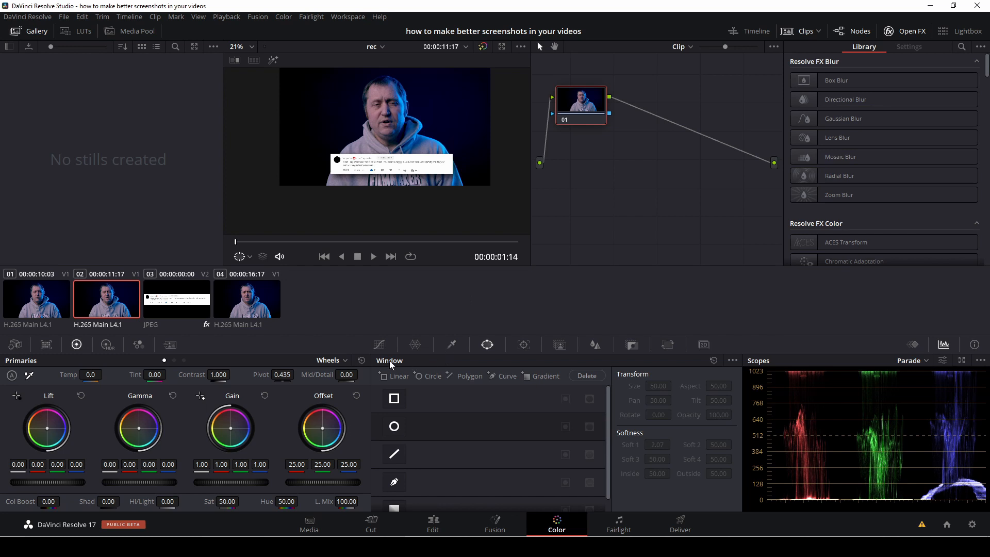
{"action": "left_click", "coordinate": [596, 344]}
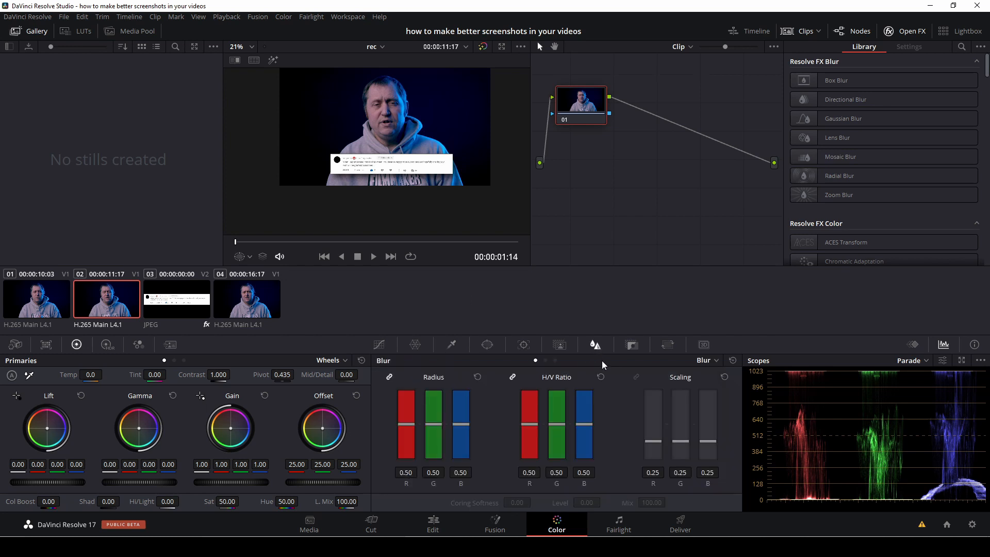
{"action": "mouse_move", "coordinate": [409, 429]}
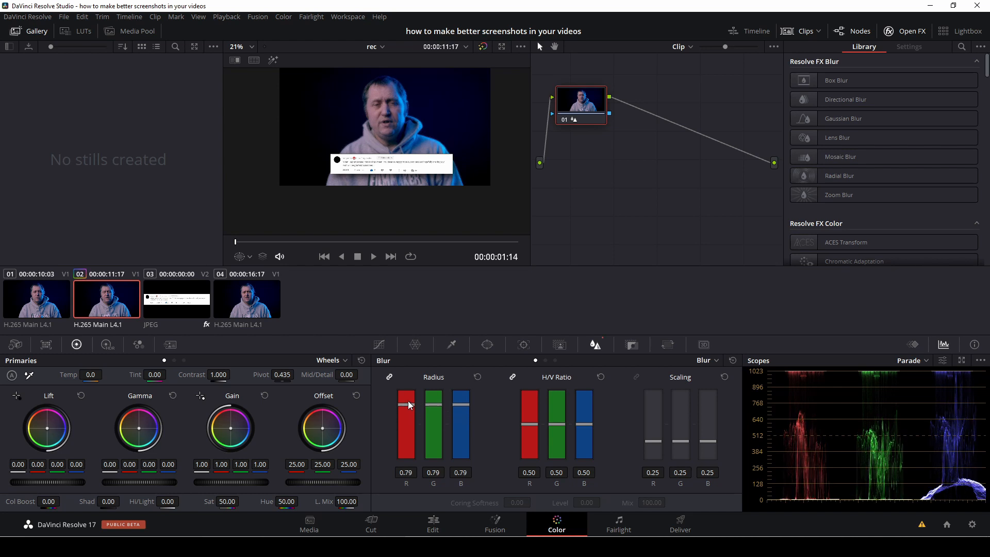
{"action": "left_click_drag", "start_coordinate": [405, 417], "coordinate": [406, 404]}
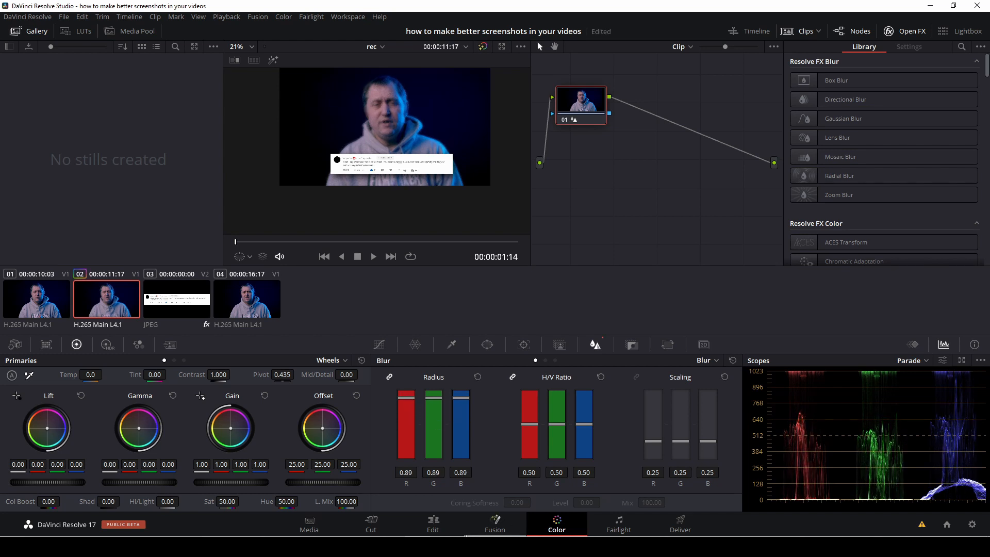
{"action": "left_click", "coordinate": [433, 524]}
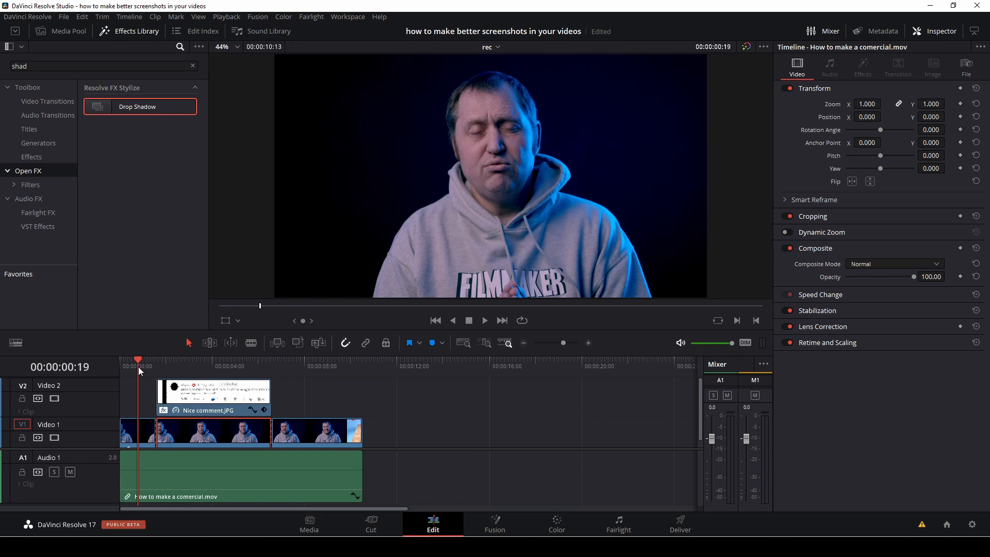
Step: List all video transitions for Cross Dissolve and move the comment clip to about 12 seconds
{"action": "left_click", "coordinate": [484, 320]}
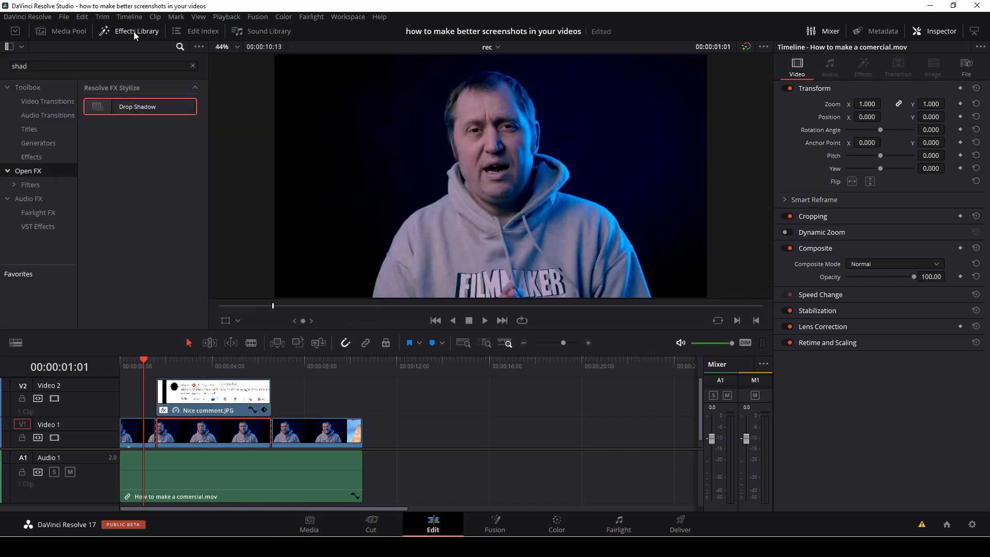
{"action": "left_click", "coordinate": [48, 101]}
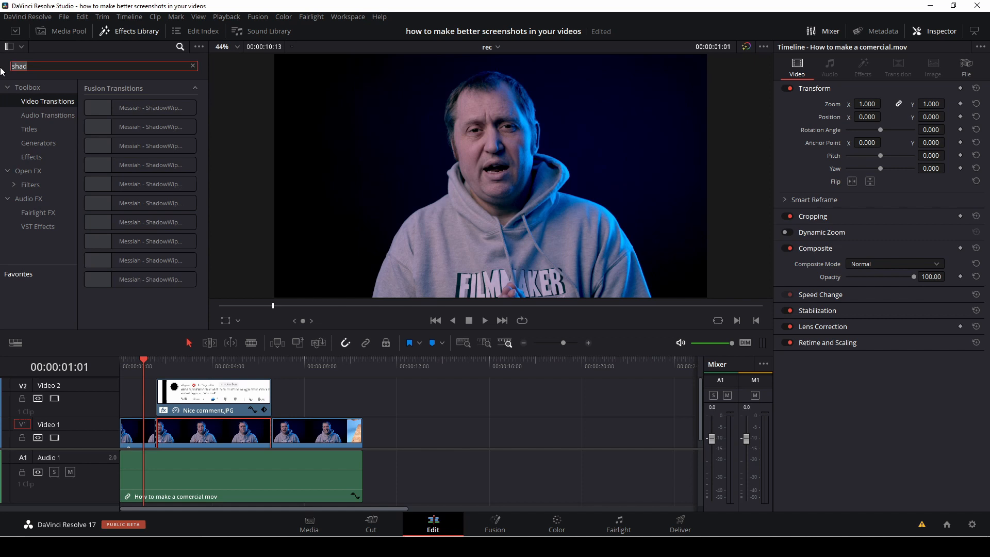
{"action": "left_click", "coordinate": [192, 65]}
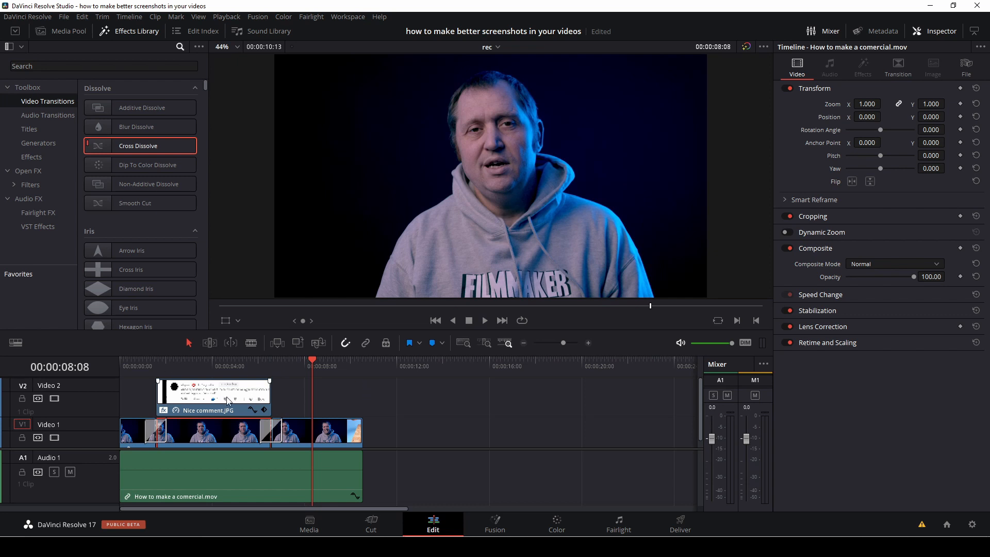
{"action": "left_click", "coordinate": [213, 395]}
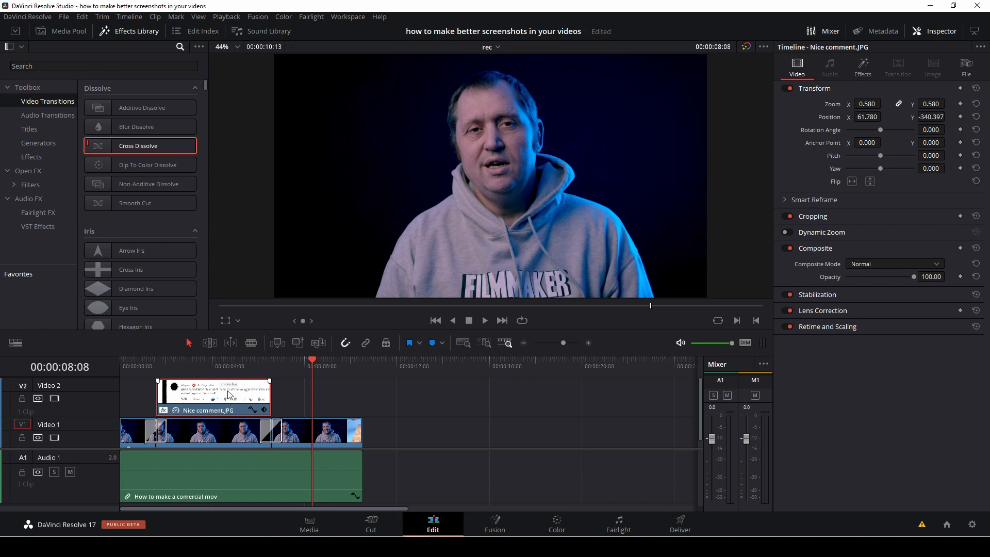
{"action": "left_click_drag", "start_coordinate": [213, 396], "coordinate": [448, 397]}
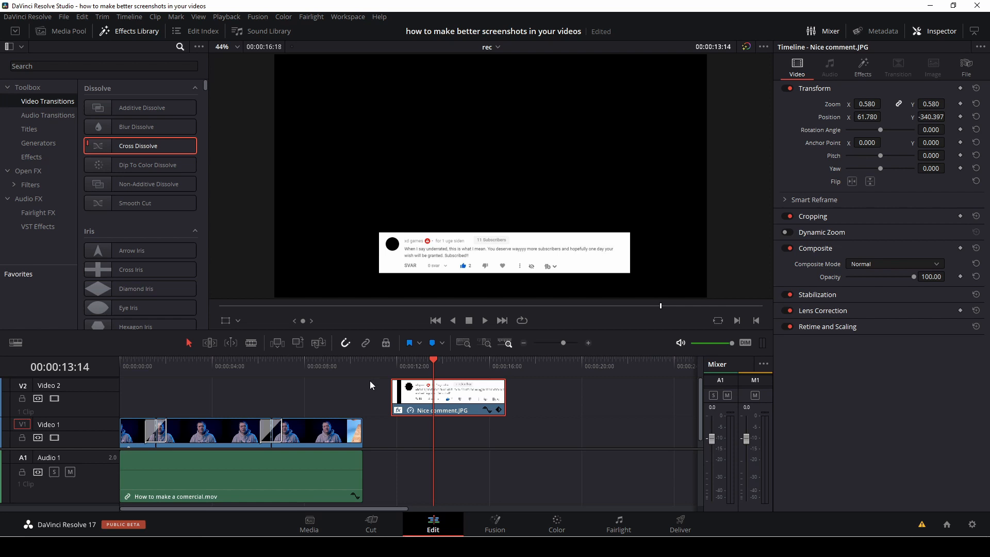
Step: Show the Generators list, including Solid Color, in the Effects Library Toolbox
{"action": "left_click", "coordinate": [207, 366]}
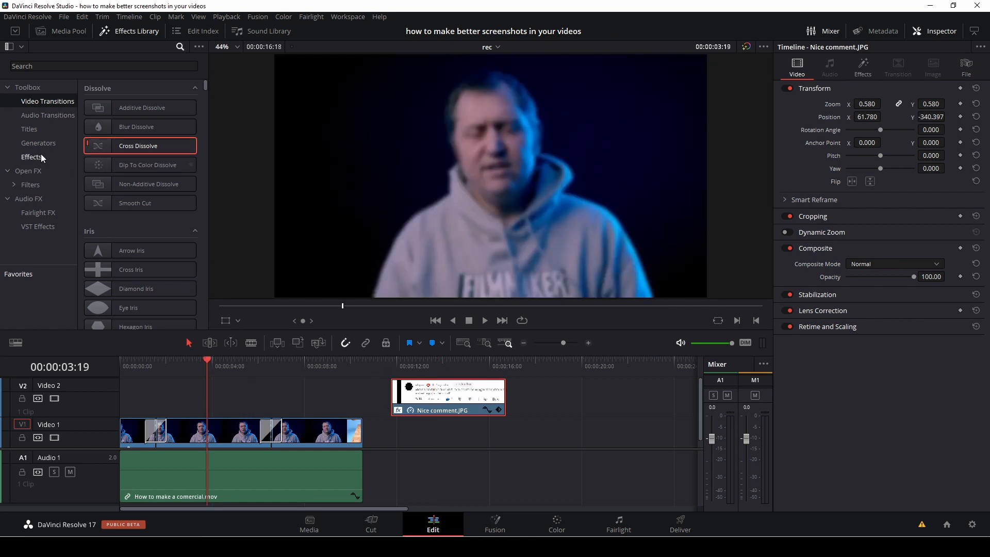
{"action": "left_click", "coordinate": [38, 143]}
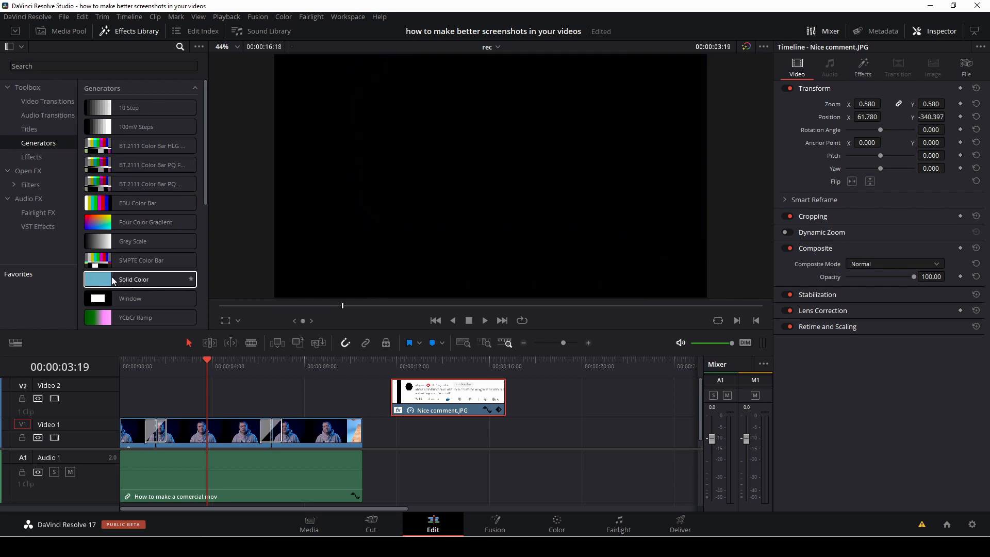
Step: Place a Solid Color clip under Nice comment.JPG on Video 1 and colour it blue
{"action": "left_click_drag", "start_coordinate": [139, 278], "coordinate": [410, 430]}
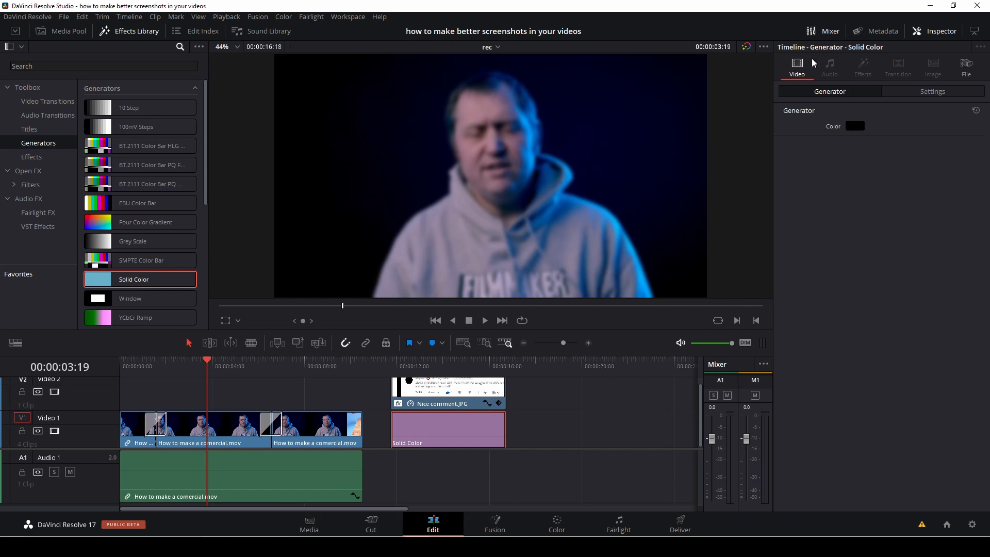
{"action": "left_click", "coordinate": [855, 126]}
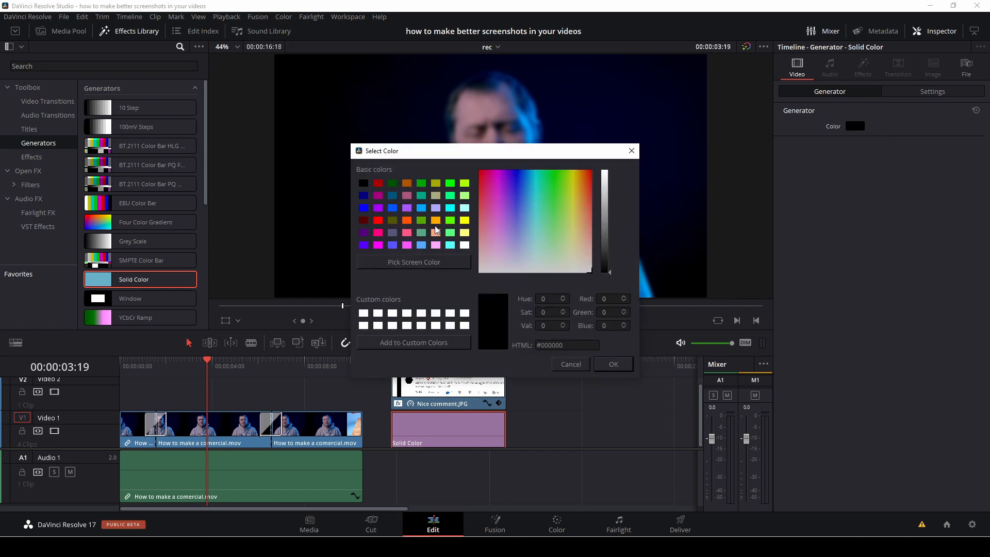
{"action": "left_click", "coordinate": [613, 364]}
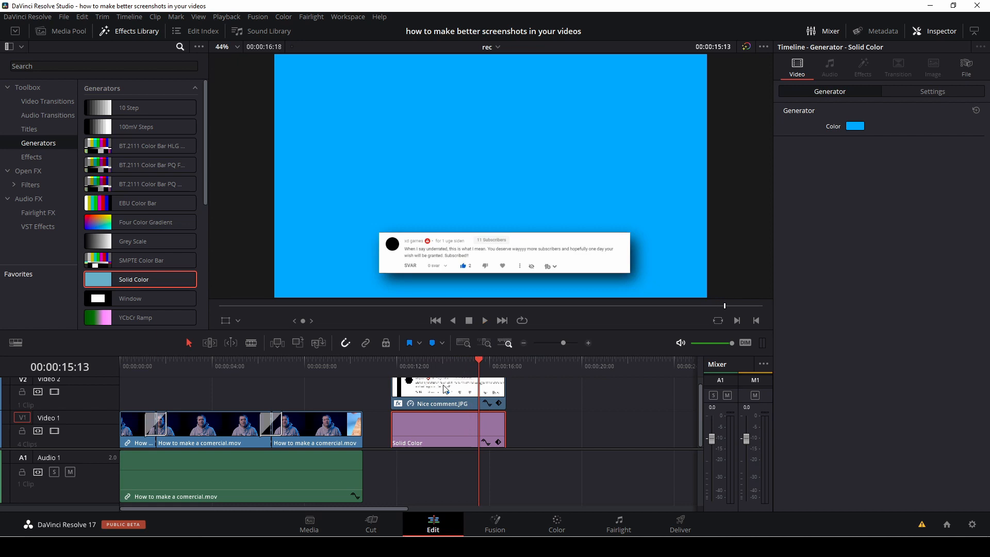
{"action": "left_click", "coordinate": [444, 389]}
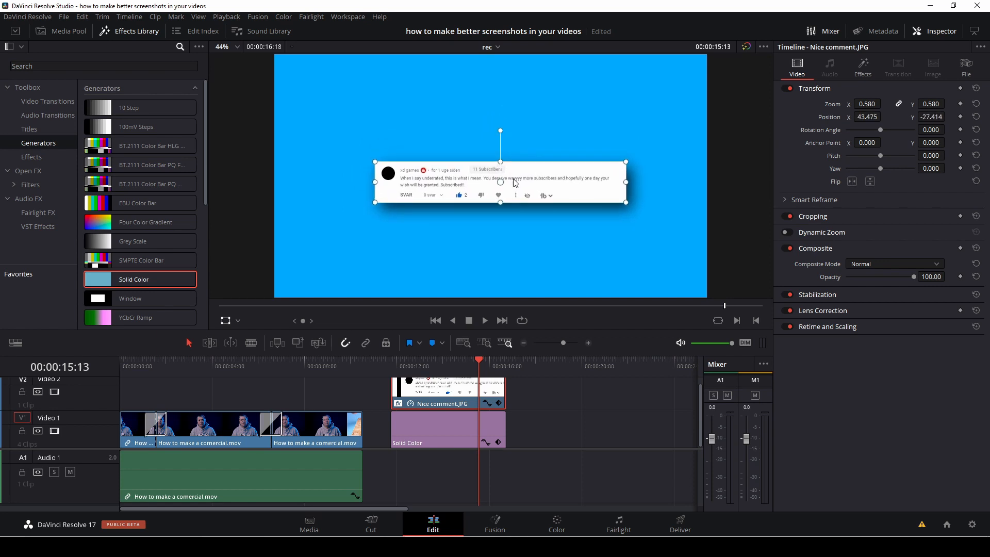
Step: Drag the comment screenshot in the viewer toward the frame centre
{"action": "left_click_drag", "start_coordinate": [514, 183], "coordinate": [492, 175]}
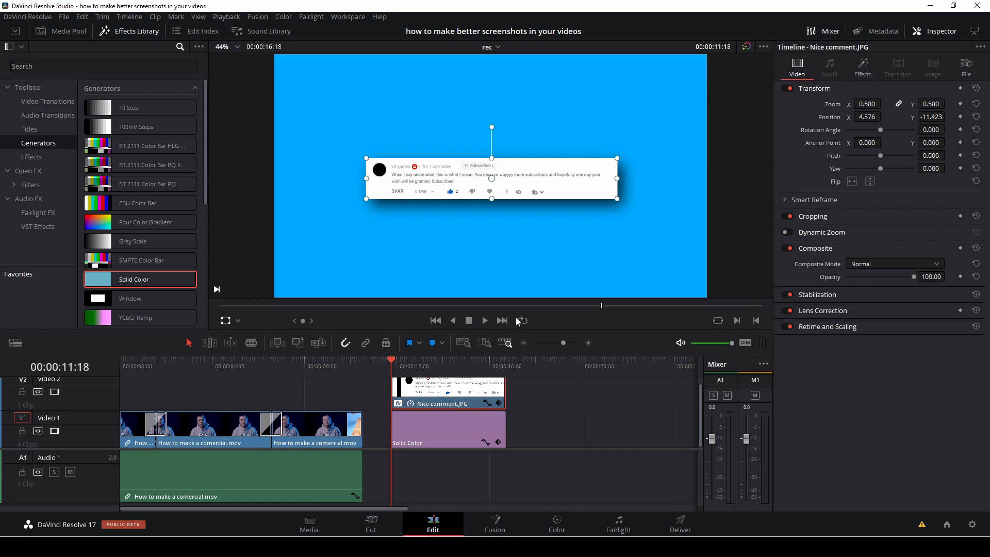
{"action": "mouse_move", "coordinate": [403, 395]}
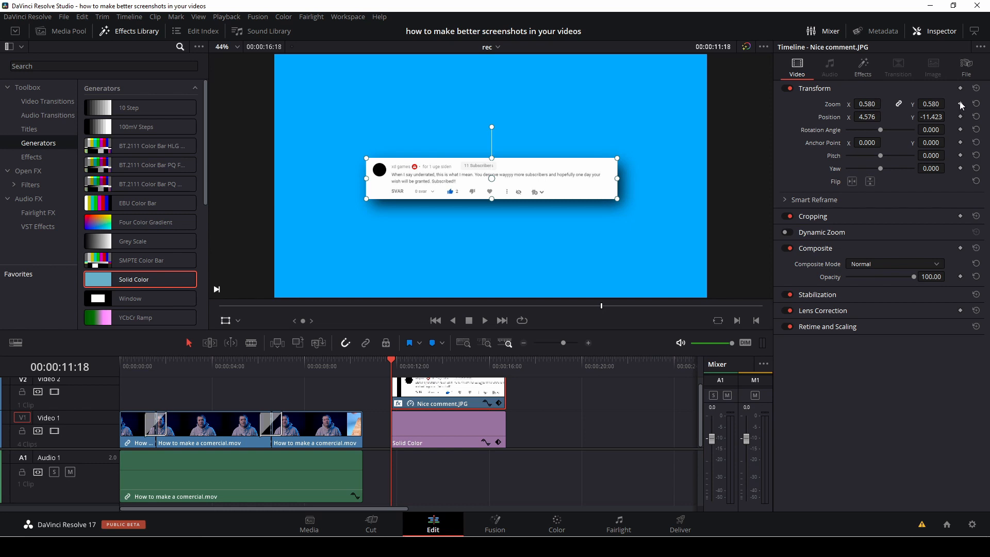
{"action": "left_click", "coordinate": [492, 366]}
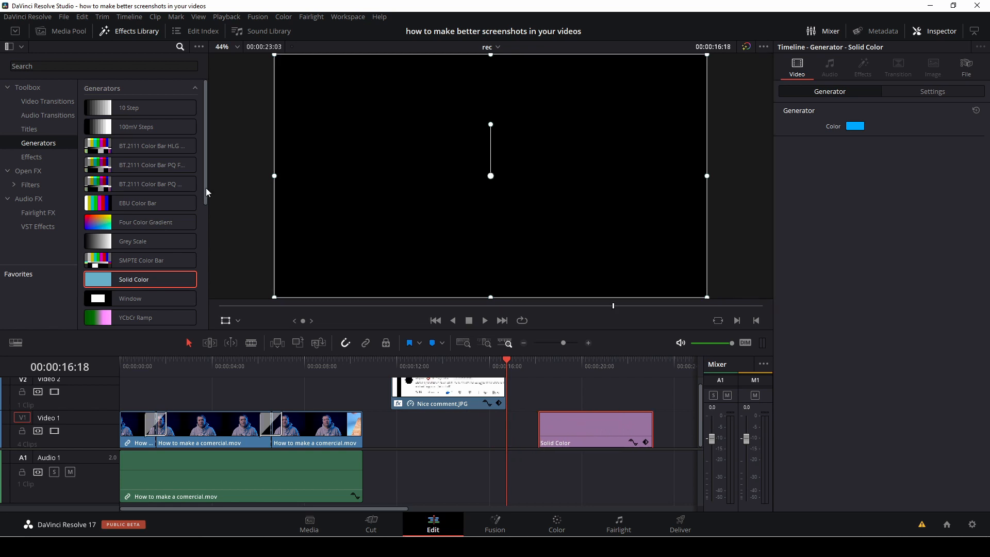
{"action": "mouse_move", "coordinate": [200, 194]}
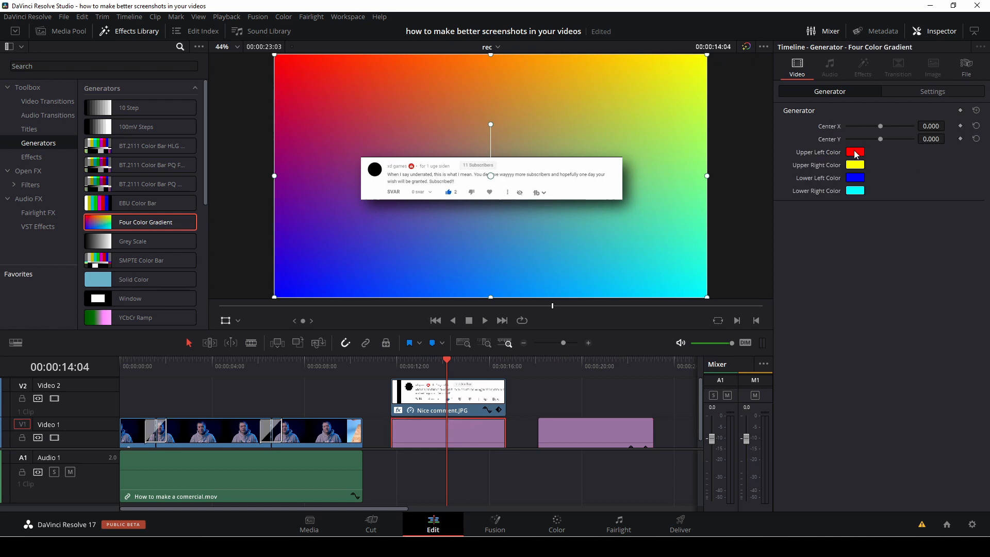
{"action": "mouse_move", "coordinate": [855, 153]}
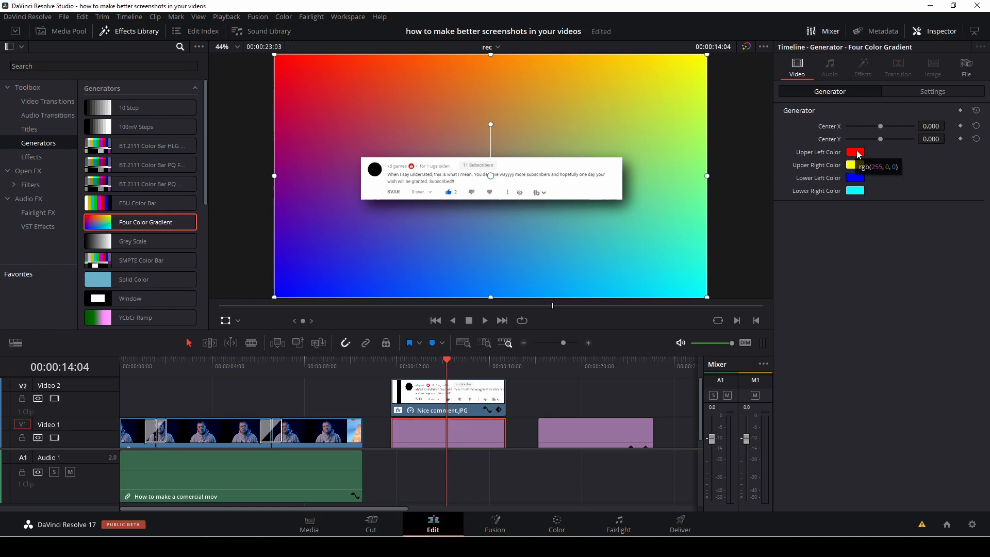
Step: Set the Four Color Gradient's corner colours to light and bright greens
{"action": "left_click", "coordinate": [855, 152]}
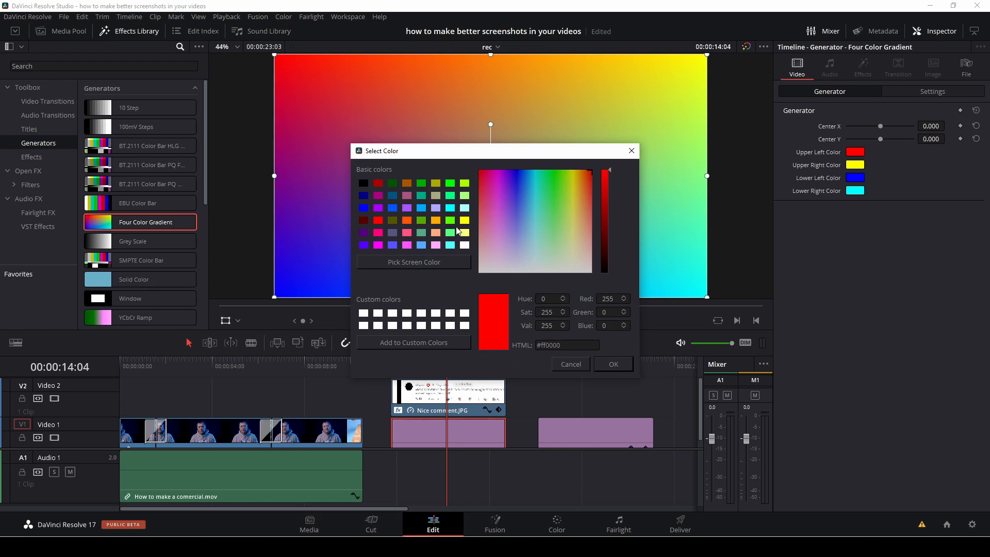
{"action": "left_click", "coordinate": [549, 205]}
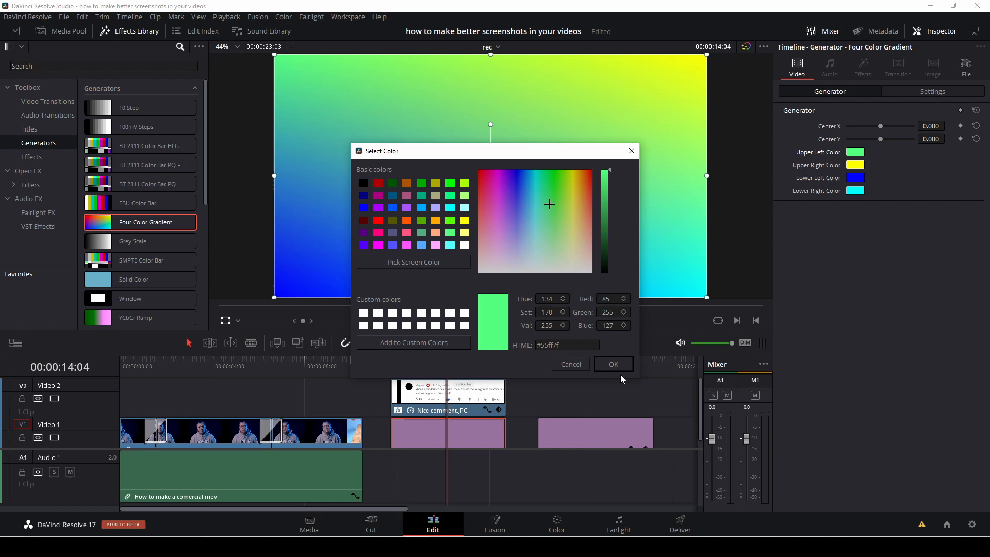
{"action": "left_click", "coordinate": [613, 364]}
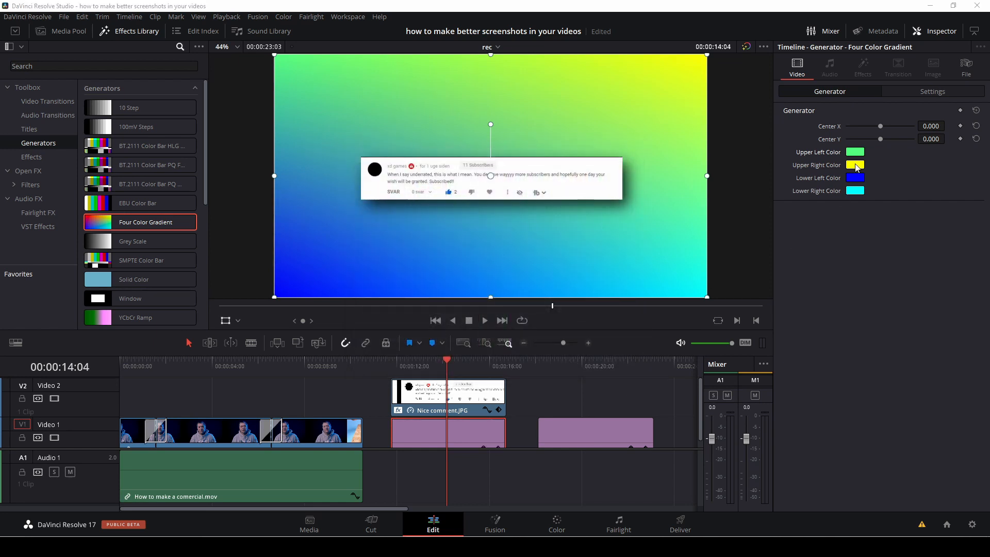
{"action": "left_click", "coordinate": [855, 165]}
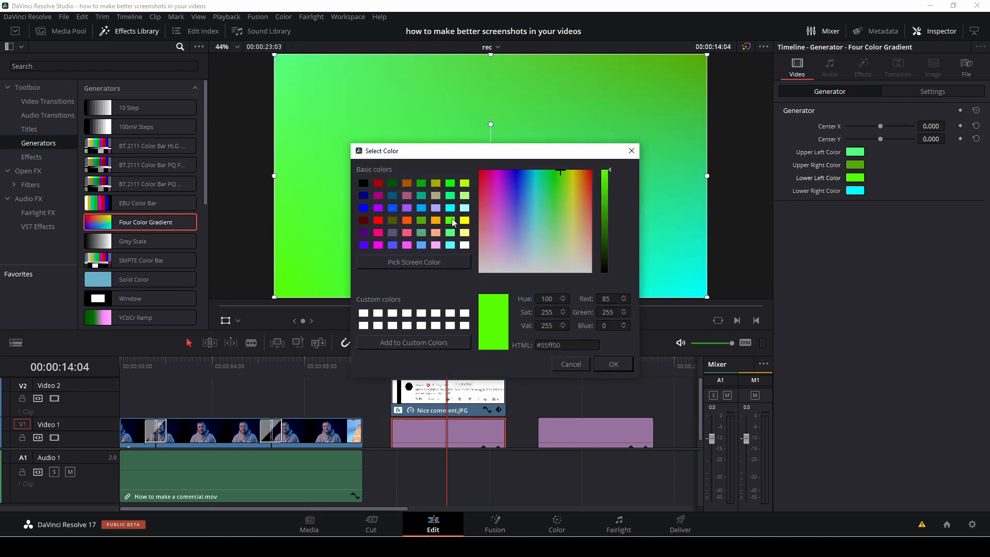
{"action": "left_click", "coordinate": [856, 190]}
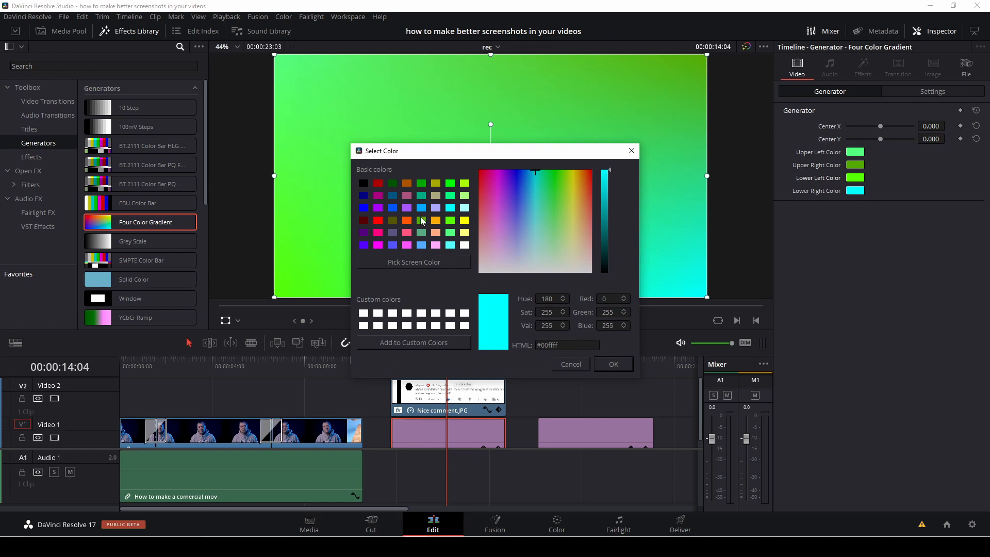
{"action": "left_click", "coordinate": [450, 183]}
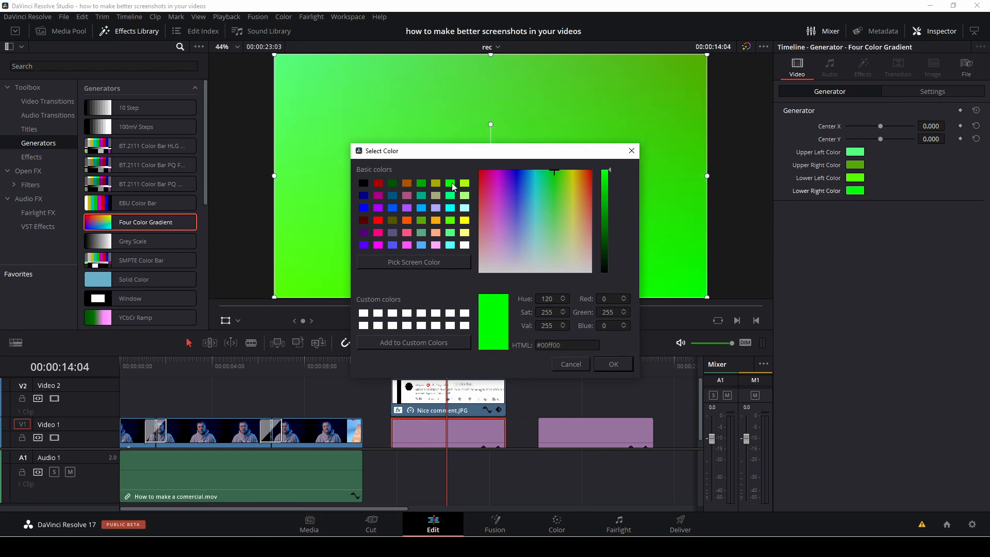
{"action": "left_click", "coordinate": [613, 364]}
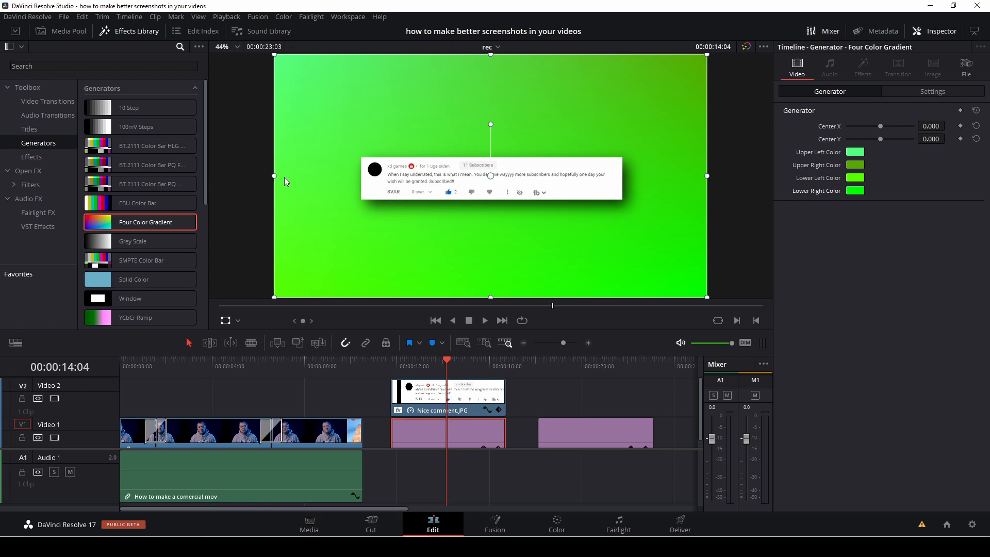
{"action": "mouse_move", "coordinate": [883, 129]}
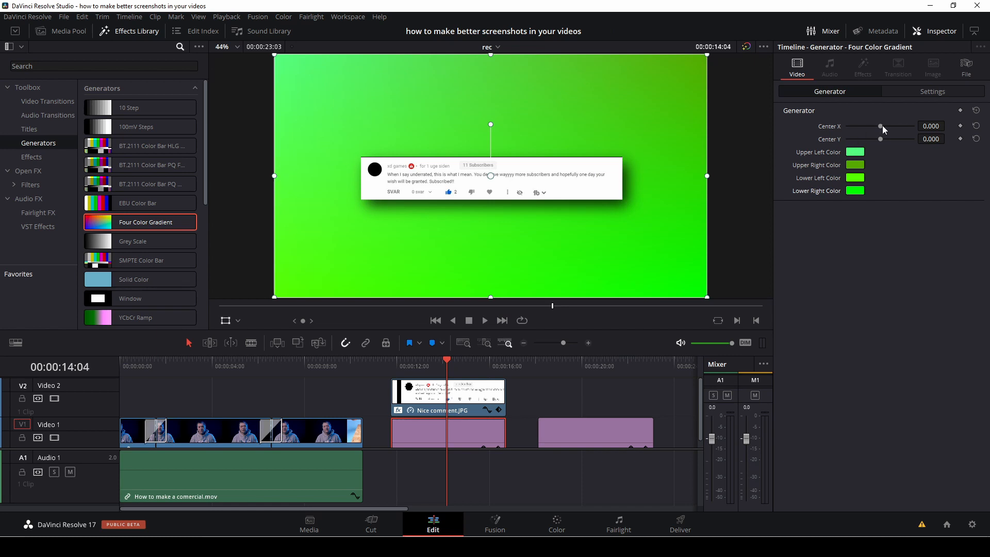
Step: Shift the gradient centre to X -0.405 and Y 0.160
{"action": "left_click_drag", "start_coordinate": [880, 126], "coordinate": [883, 126]}
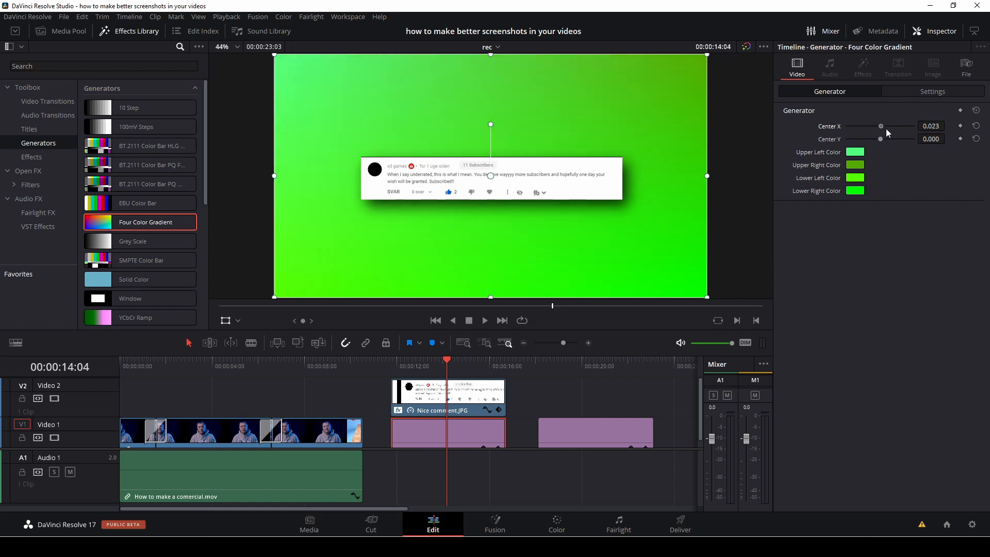
{"action": "left_click_drag", "start_coordinate": [880, 126], "coordinate": [867, 126]}
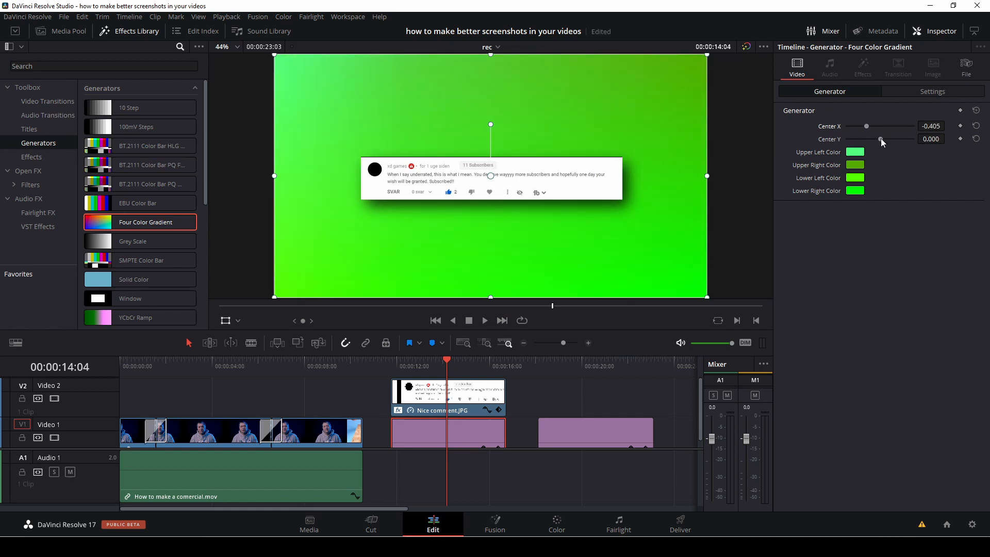
{"action": "left_click_drag", "start_coordinate": [881, 139], "coordinate": [885, 139]}
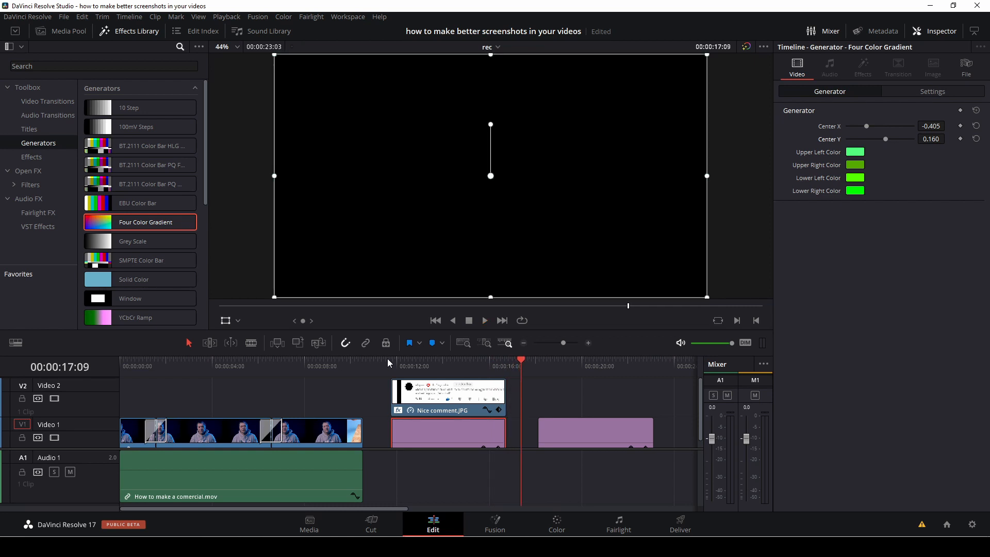
Step: Drag Fusion Composition from Toolbox > Effects onto Video 1 later in the timeline
{"action": "left_click", "coordinate": [54, 31]}
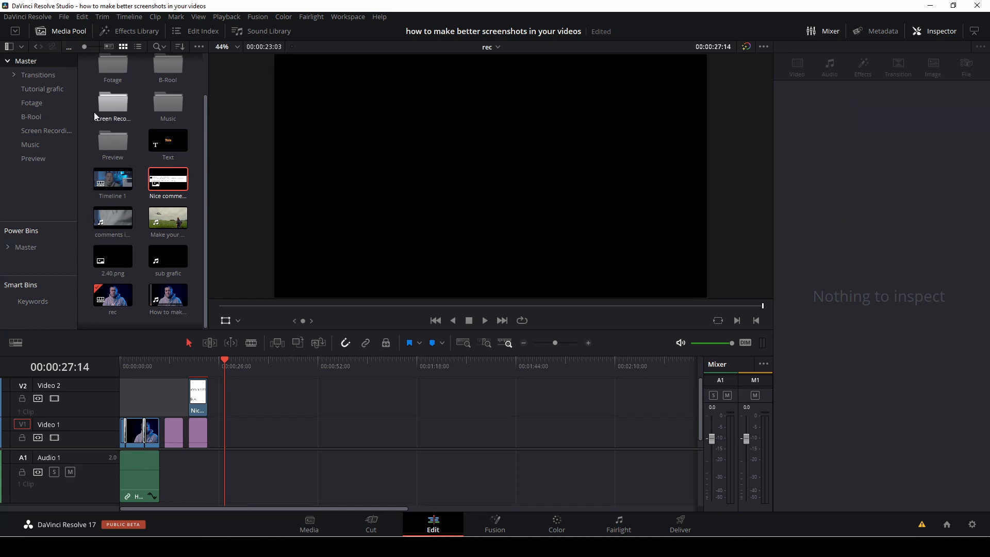
{"action": "left_click", "coordinate": [135, 31]}
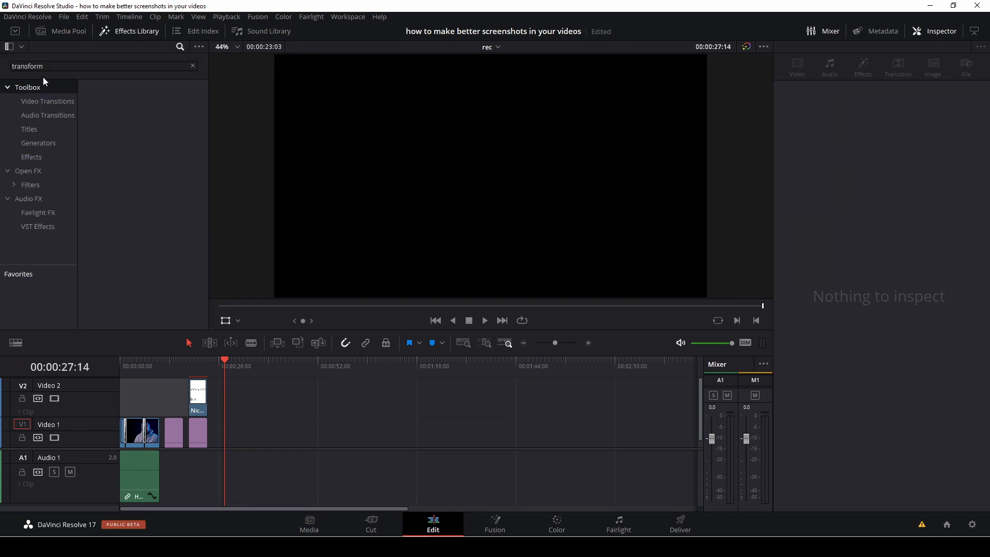
{"action": "left_click", "coordinate": [31, 156]}
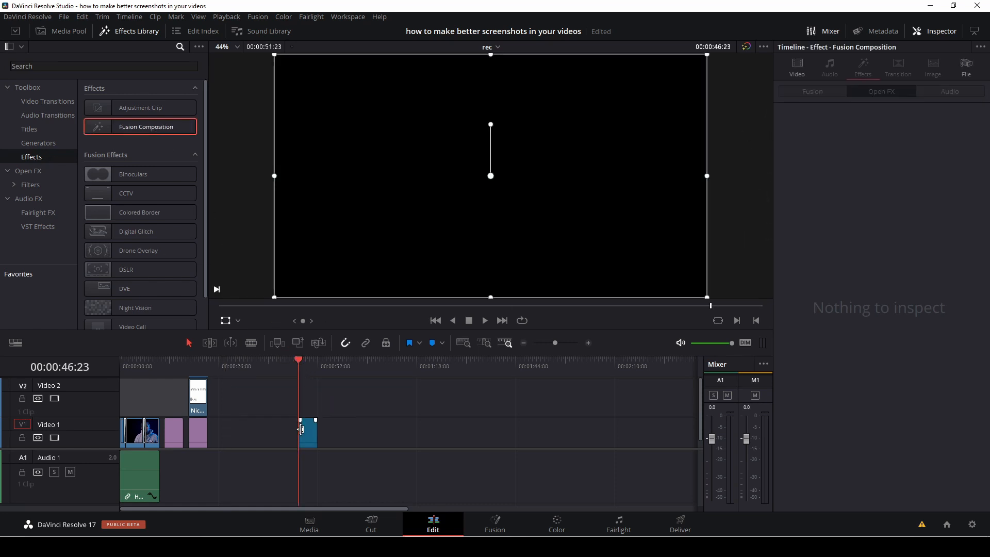
{"action": "left_click", "coordinate": [494, 523]}
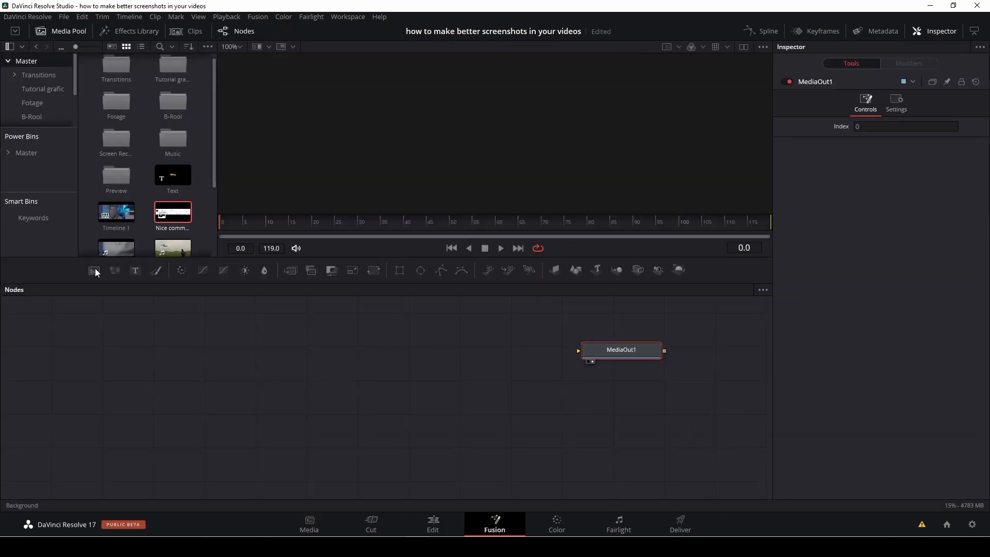
Step: Add a Background node and connect it to MediaOut1
{"action": "left_click", "coordinate": [95, 270]}
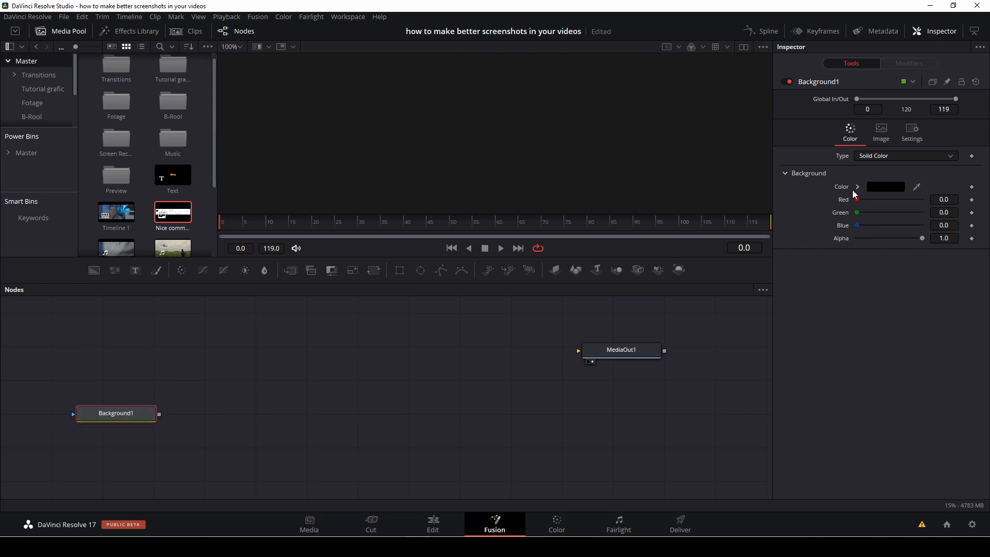
{"action": "left_click", "coordinate": [116, 413]}
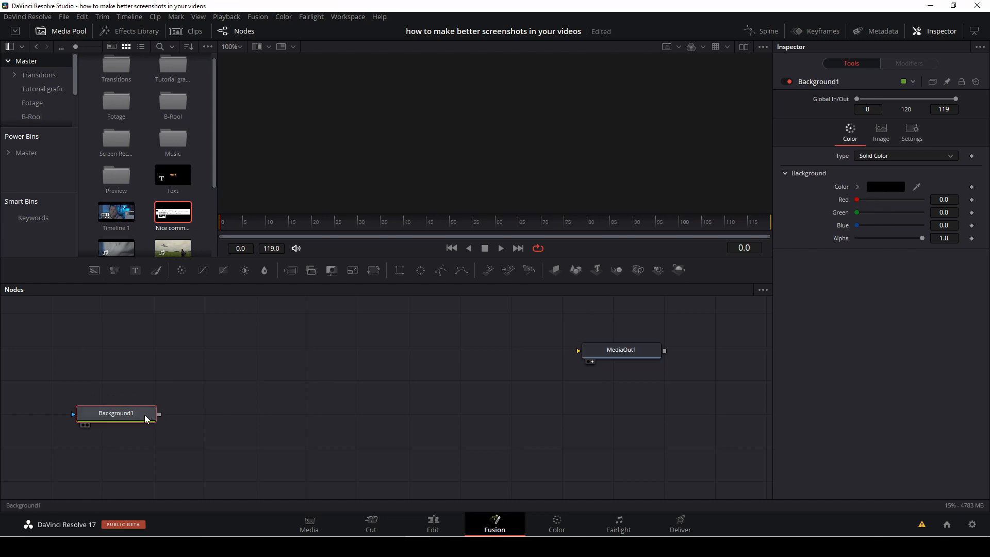
{"action": "left_click_drag", "start_coordinate": [158, 415], "coordinate": [589, 352]}
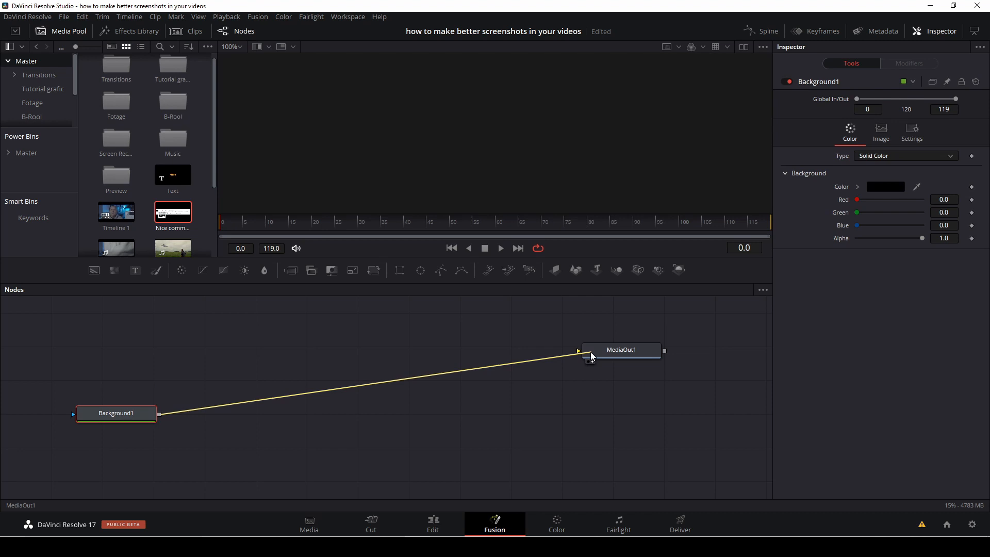
{"action": "left_click", "coordinate": [620, 349]}
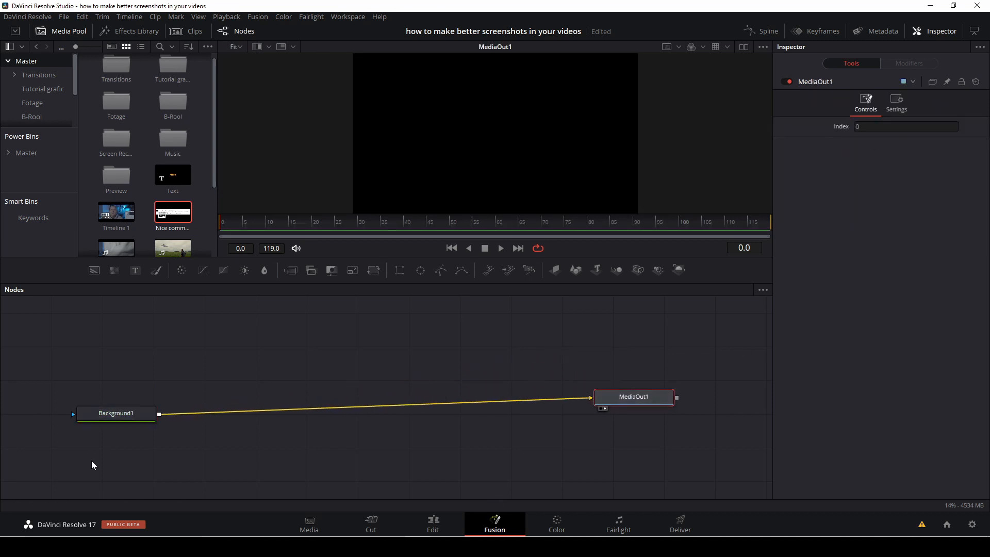
Step: Colour Background1 bright blue (#00aaff) and drag the comment screenshot into the composition
{"action": "left_click", "coordinate": [115, 413]}
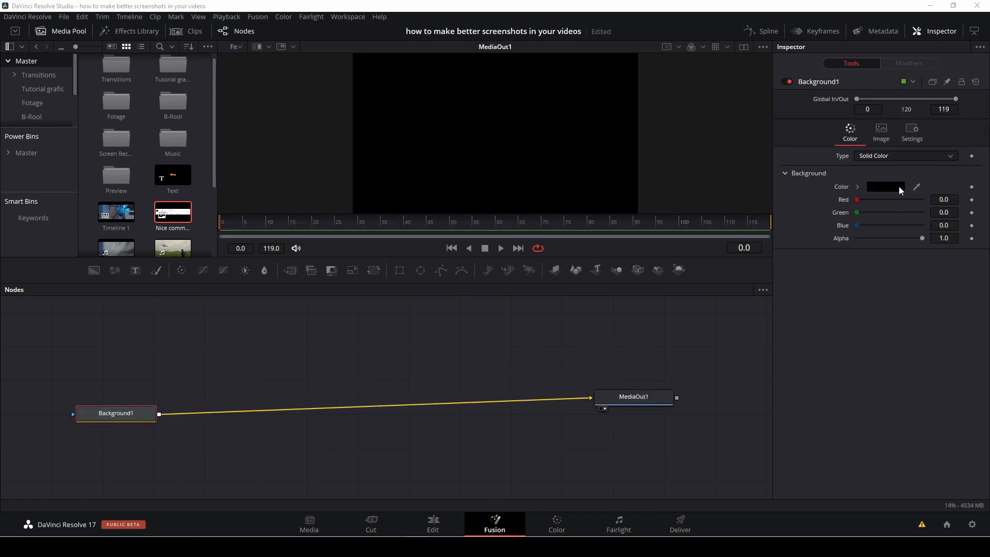
{"action": "left_click", "coordinate": [885, 187]}
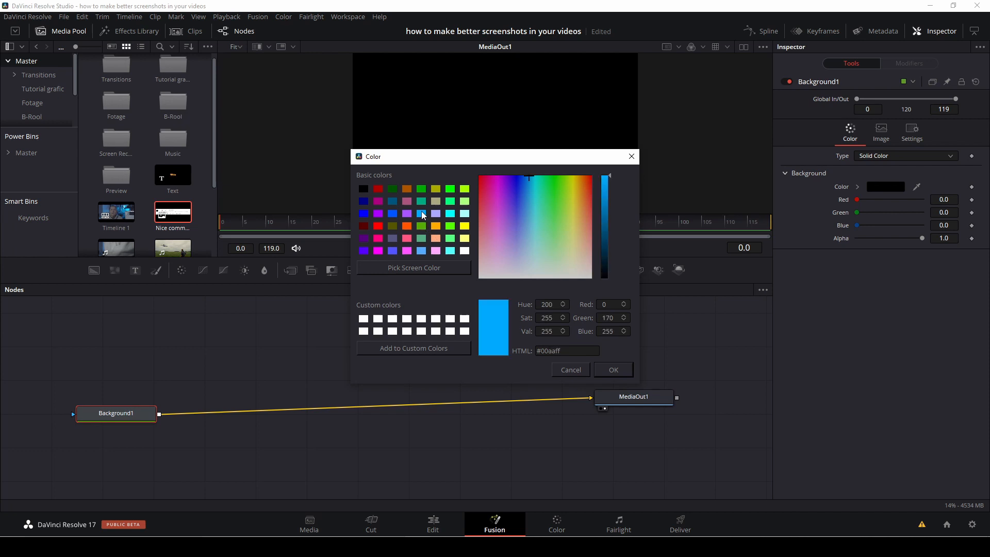
{"action": "left_click", "coordinate": [613, 370]}
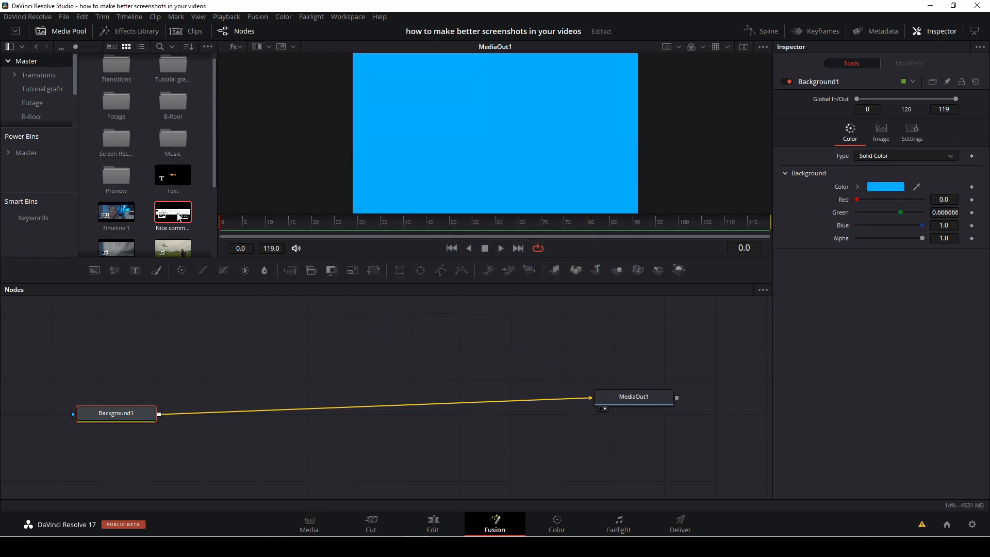
{"action": "left_click_drag", "start_coordinate": [172, 211], "coordinate": [287, 351]}
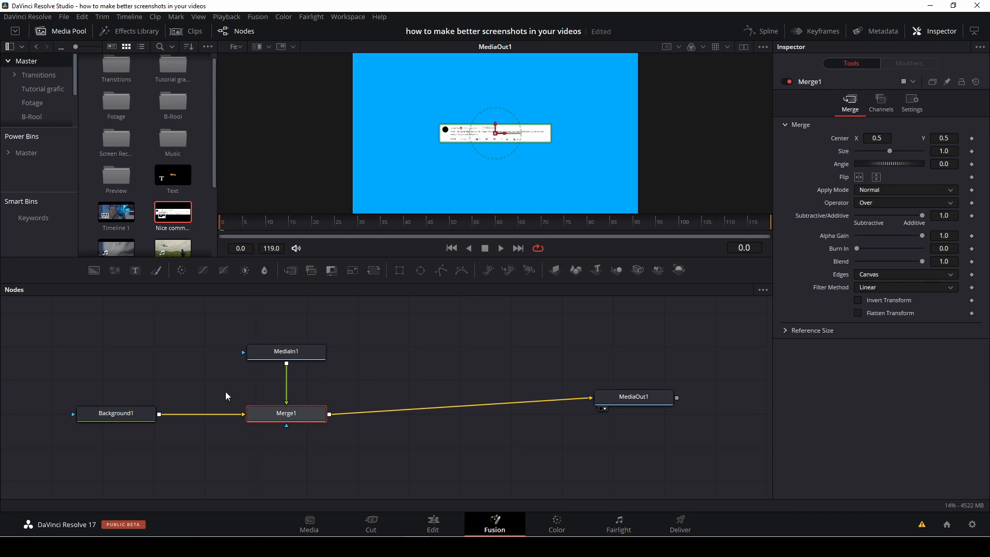
{"action": "mouse_move", "coordinate": [287, 456]}
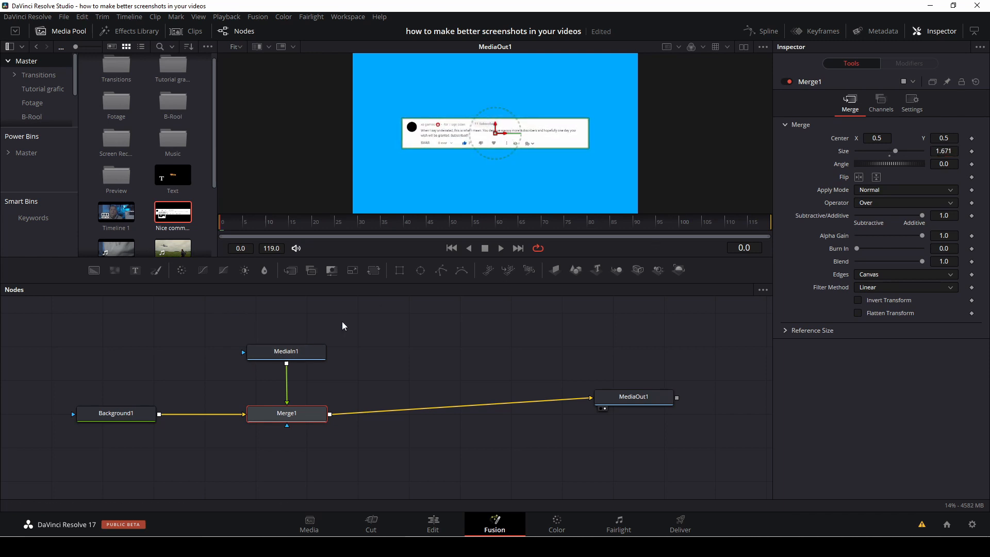
Step: Select the MediaIn1 screenshot node and set the Merge size to 1.671
{"action": "left_click", "coordinate": [285, 341]}
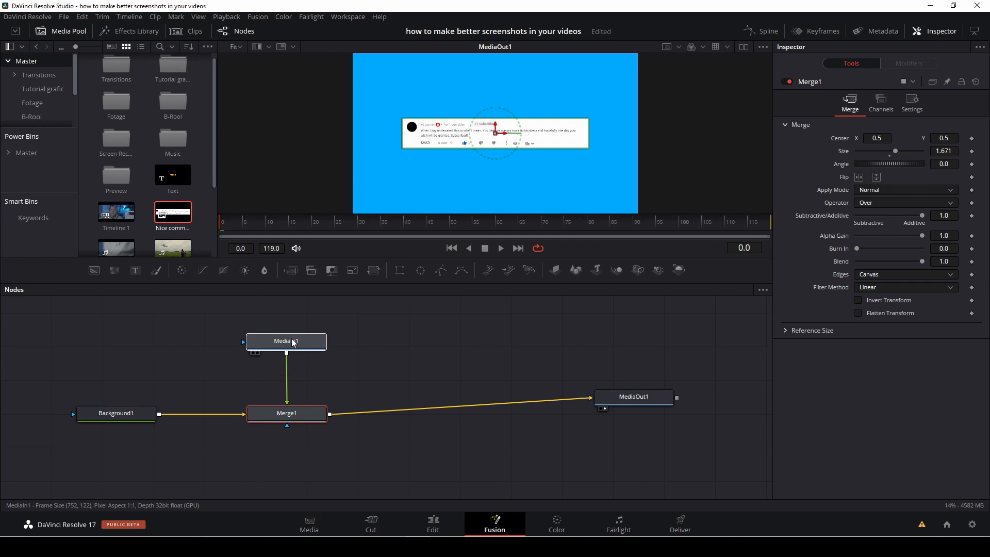
{"action": "left_click", "coordinate": [286, 341]}
{"action": "type", "text": "DVE"}
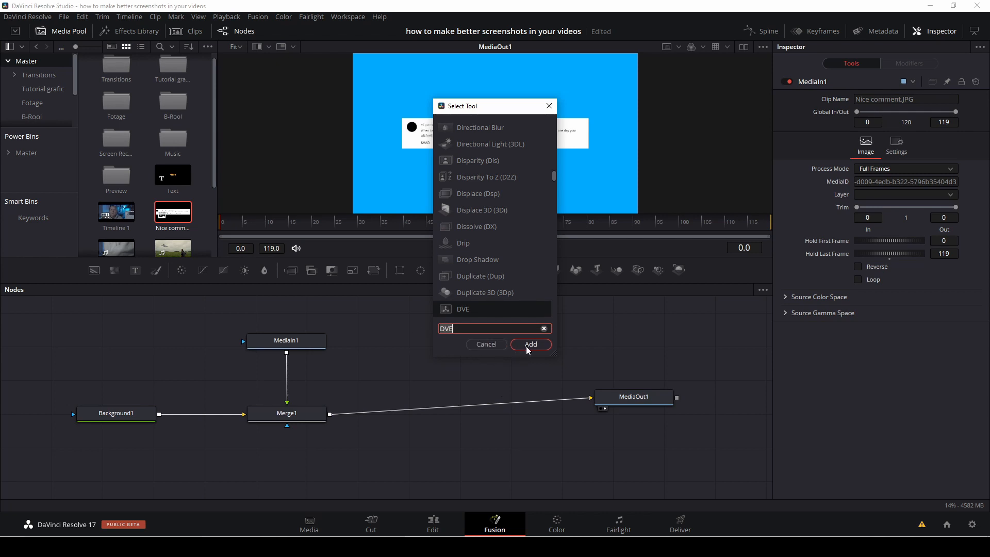
Step: Insert a DVE1 node between MediaIn1 and Merge1 and set Rotation Y to 20.9
{"action": "left_click", "coordinate": [531, 344]}
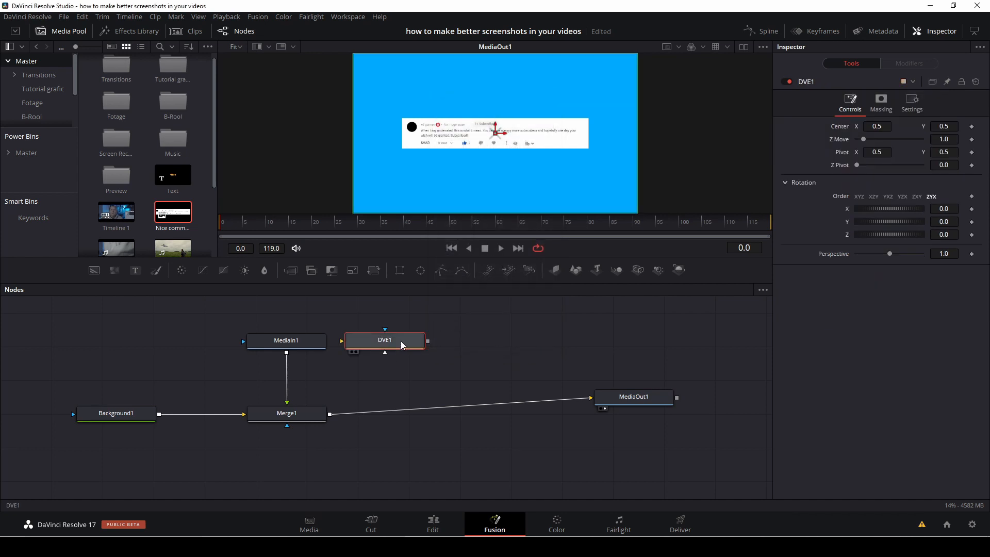
{"action": "mouse_move", "coordinate": [401, 341]}
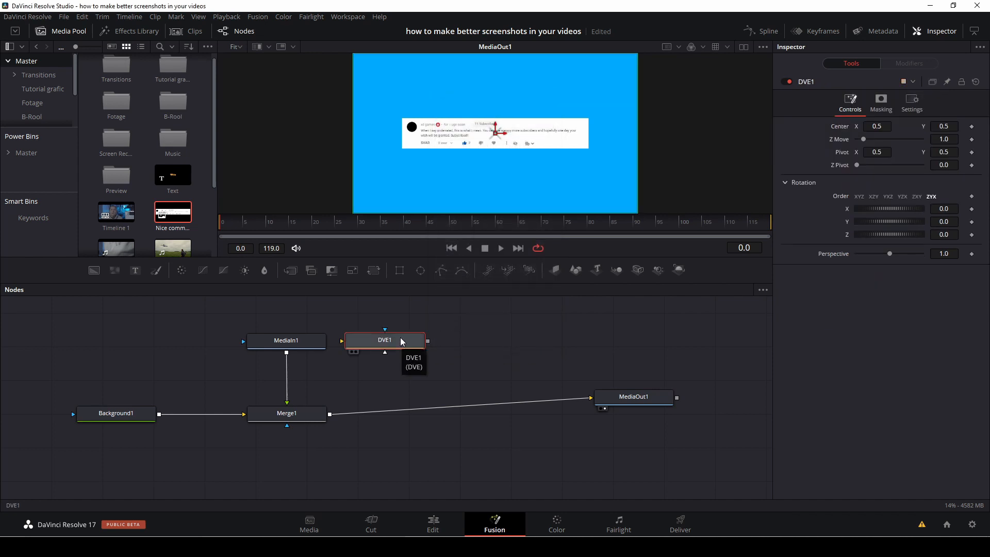
{"action": "left_click_drag", "start_coordinate": [384, 340], "coordinate": [271, 378]}
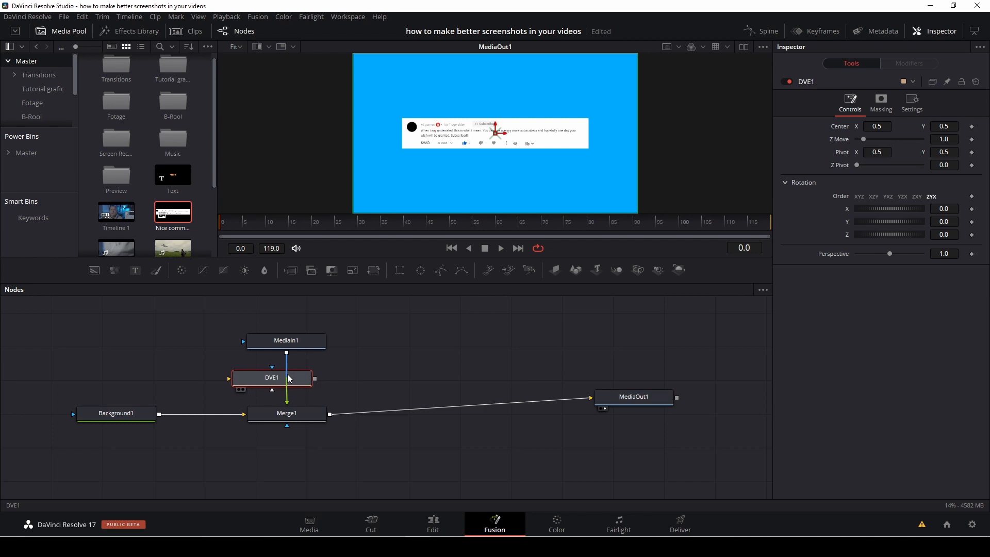
{"action": "left_click", "coordinate": [286, 321]}
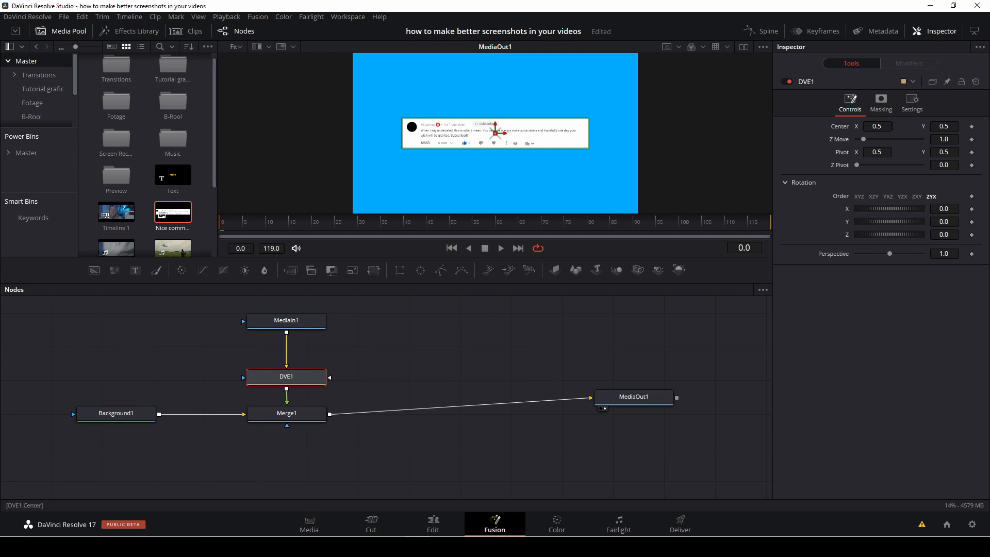
{"action": "left_click_drag", "start_coordinate": [878, 221], "coordinate": [893, 221]}
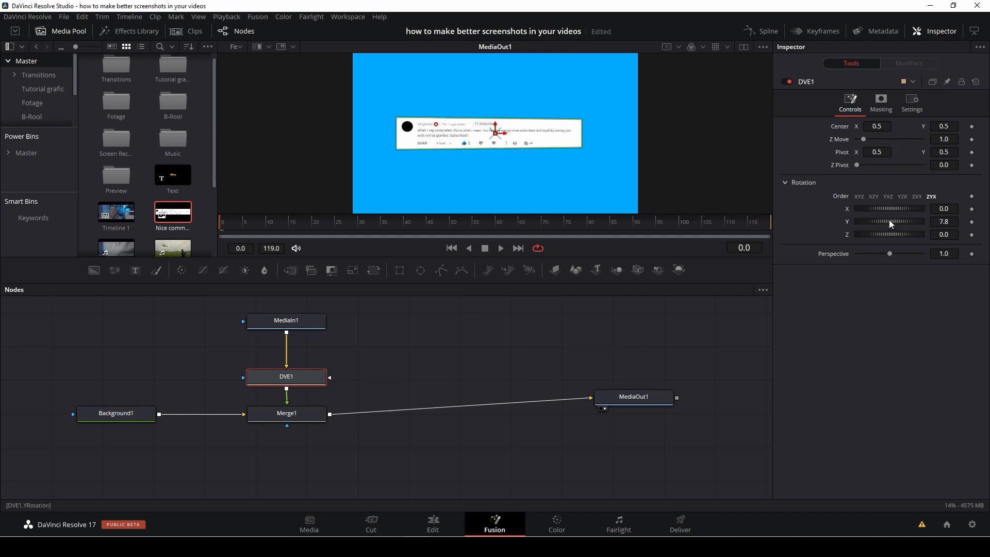
{"action": "left_click_drag", "start_coordinate": [891, 221], "coordinate": [884, 222]}
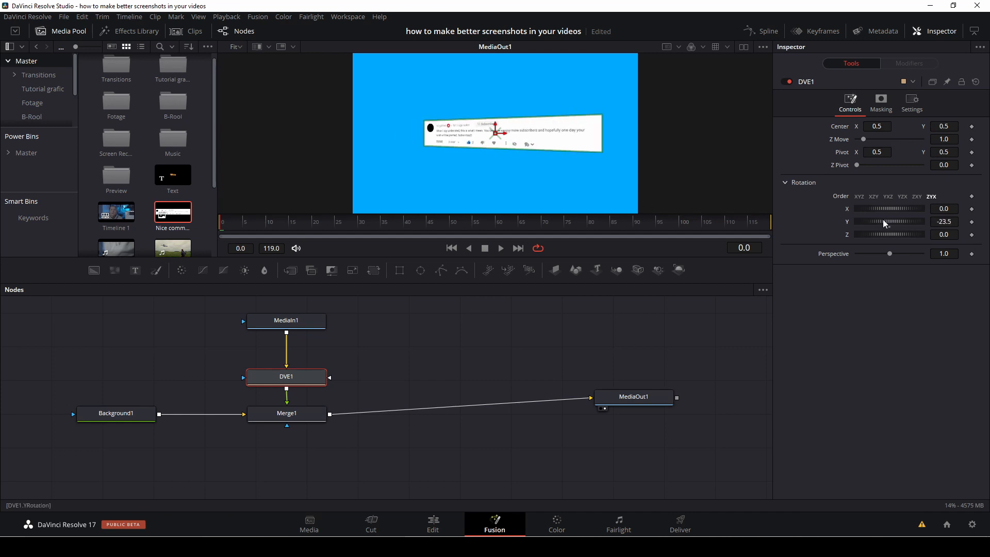
{"action": "left_click_drag", "start_coordinate": [889, 221], "coordinate": [893, 222]}
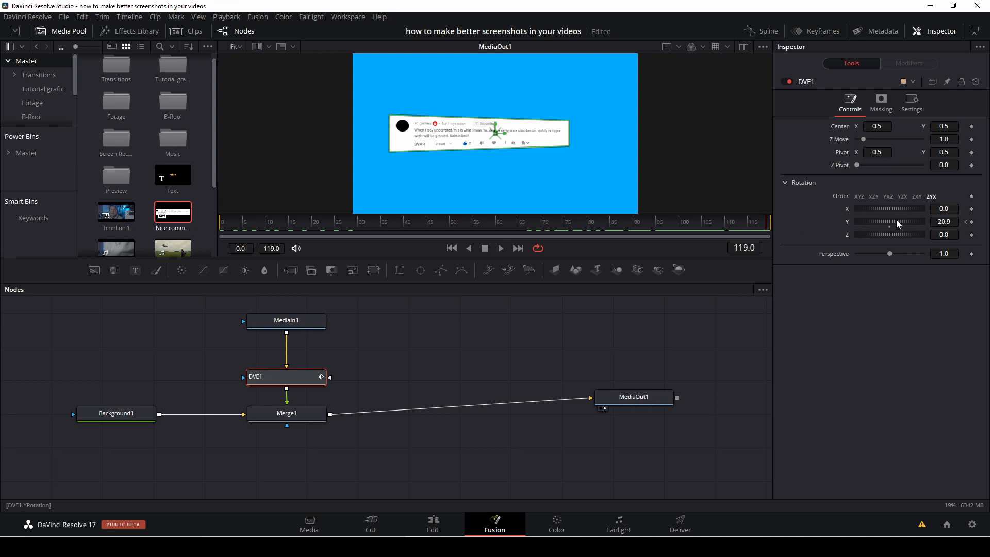
Step: Keyframe DVE Rotation X and Y at frames 0 and 119, preview, and return to Edit
{"action": "left_click_drag", "start_coordinate": [897, 221], "coordinate": [891, 221]}
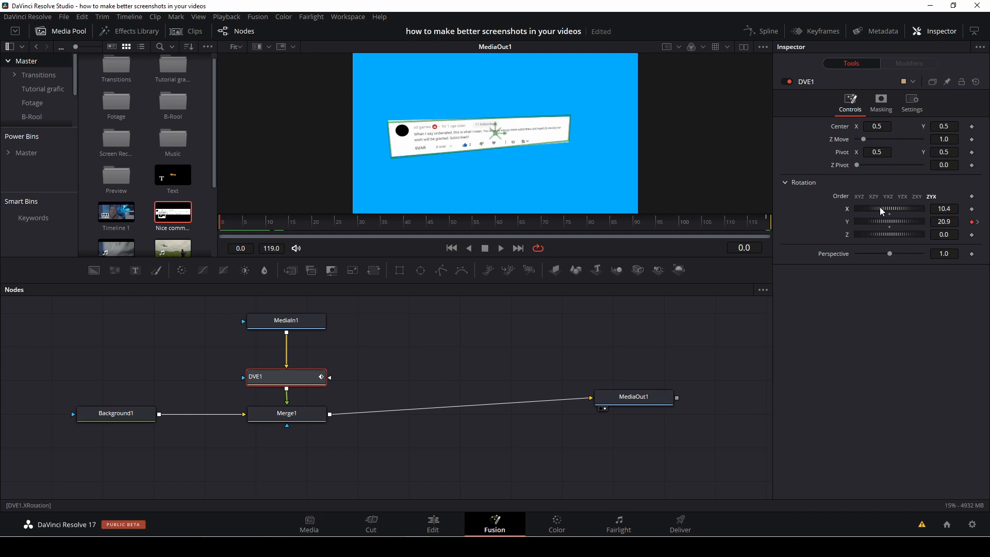
{"action": "left_click_drag", "start_coordinate": [878, 208], "coordinate": [891, 208]}
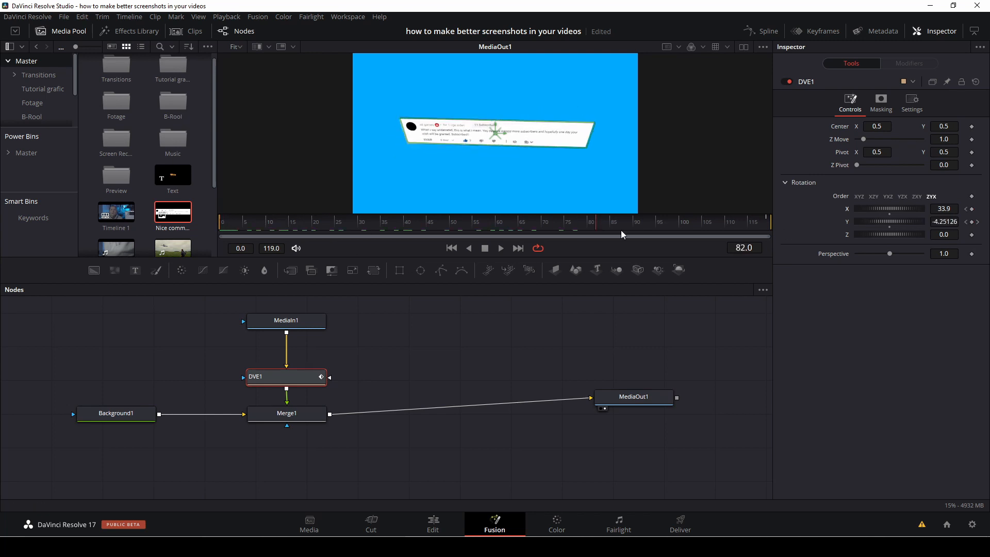
{"action": "left_click", "coordinate": [889, 197]}
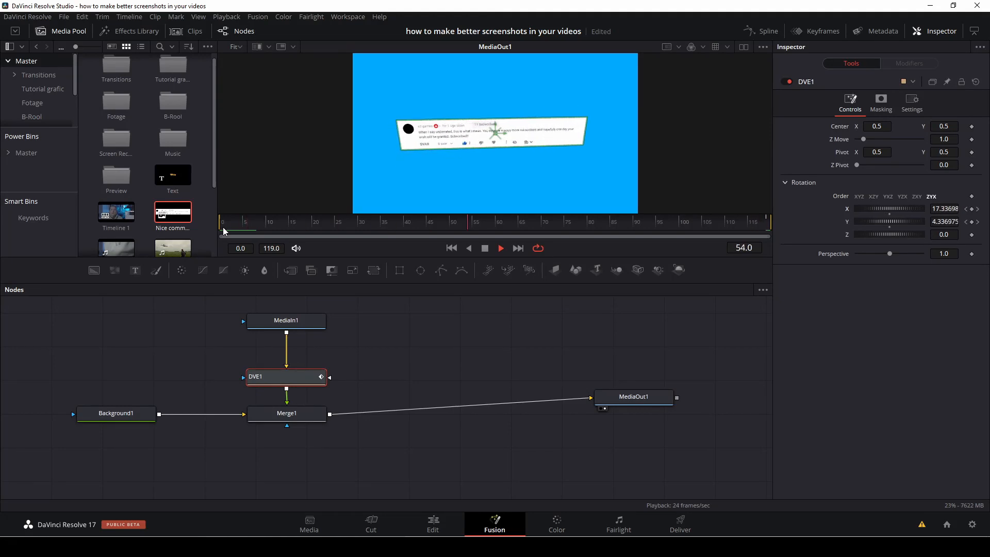
{"action": "left_click", "coordinate": [432, 523]}
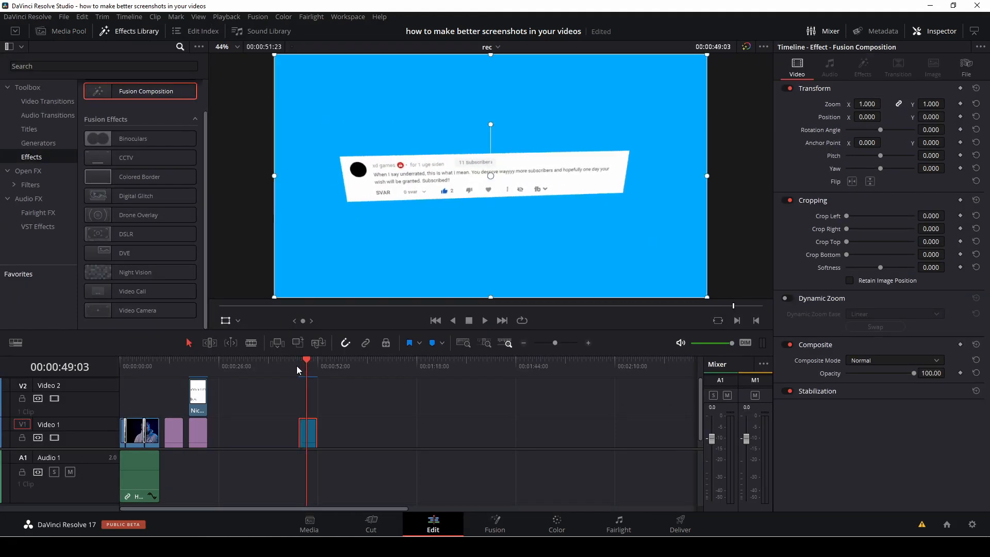